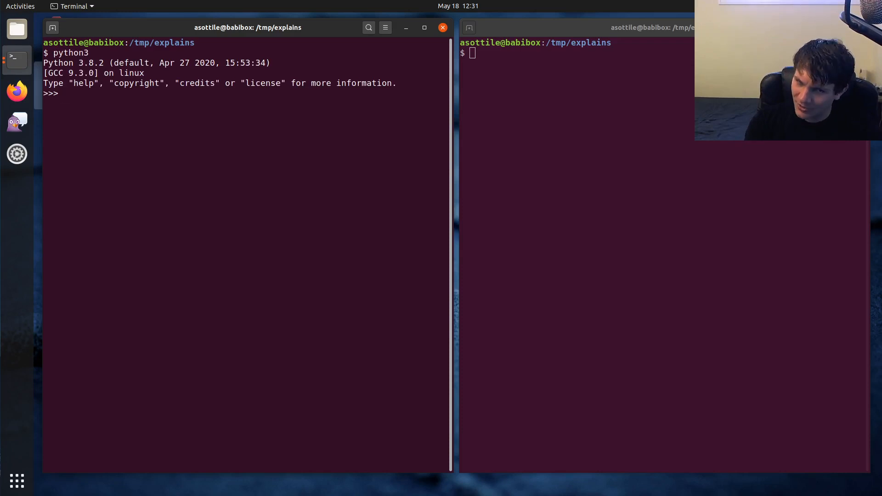
Step: Assign x = 2, then unpack x, y = [1, 2] and print x (1) and y (2)
{"action": "type", "text": "x = 2"}
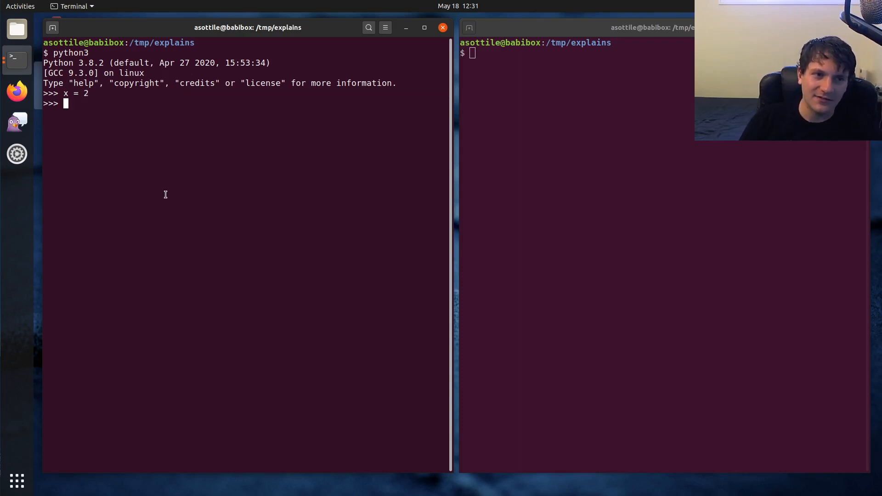
{"action": "type", "text": "x"}
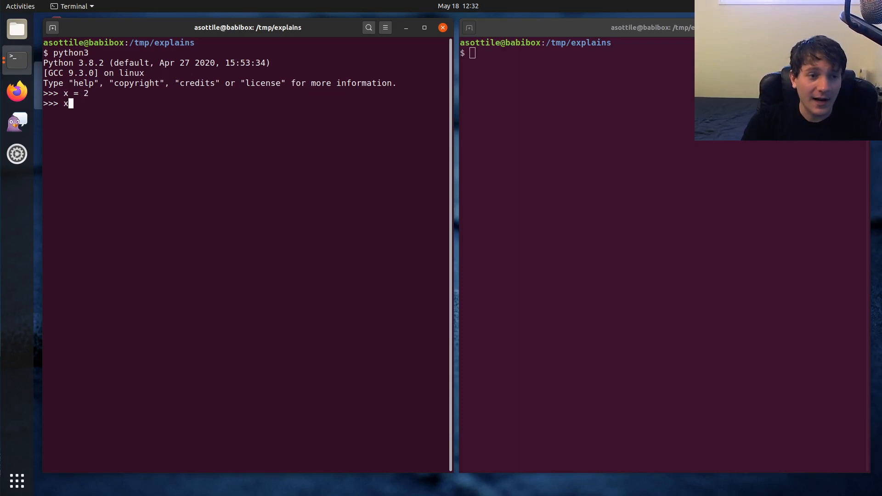
{"action": "type", "text": ", y ="}
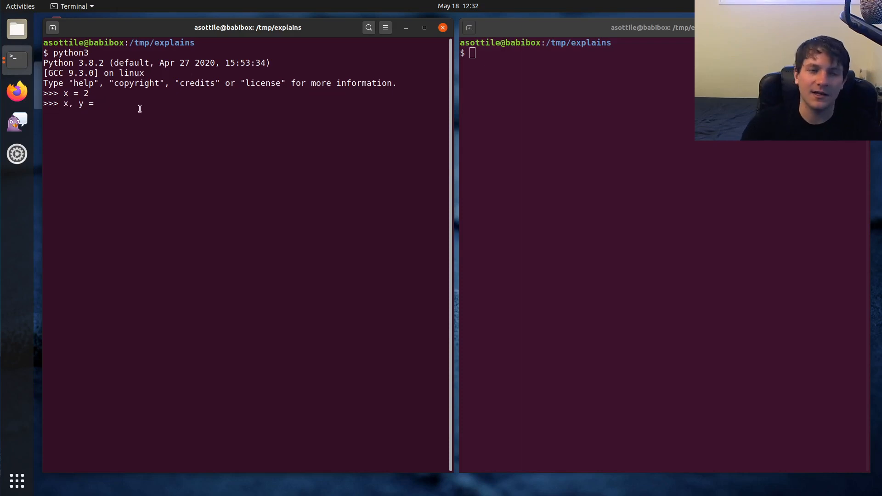
{"action": "type", "text": "["}
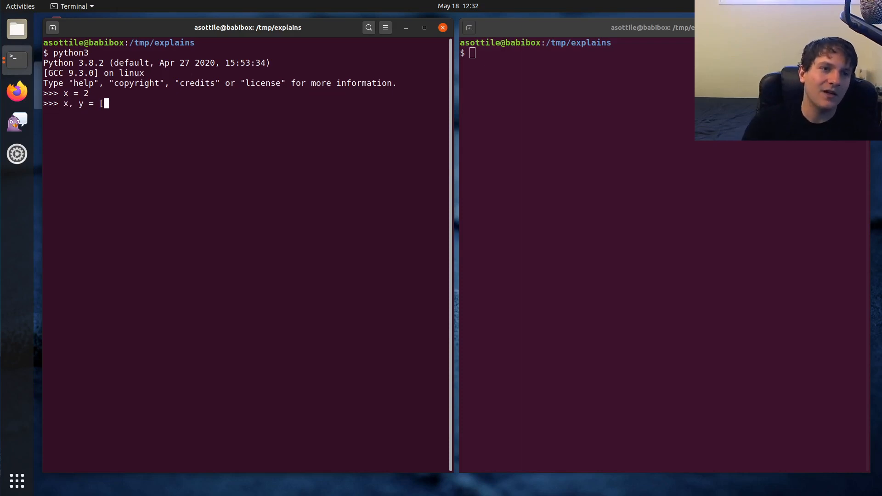
{"action": "type", "text": "1, 2]"}
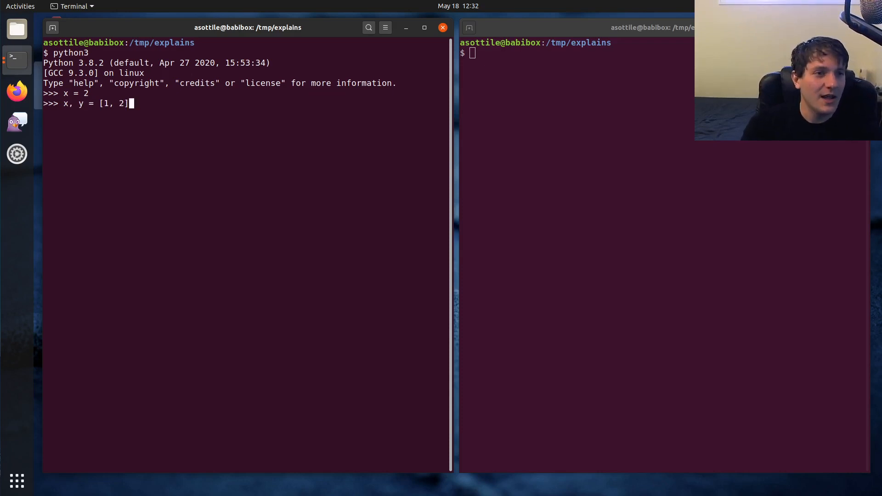
{"action": "type", "text": "print(x"}
{"action": "type", "text": "print(y)"}
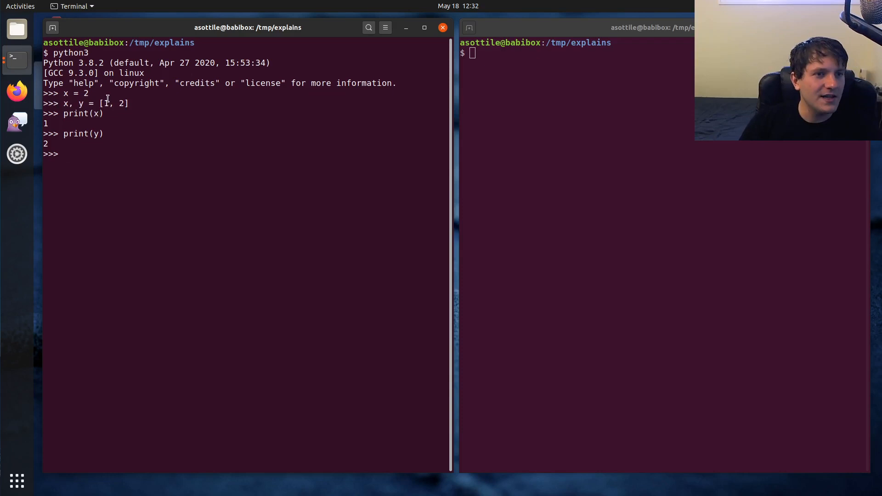
{"action": "mouse_move", "coordinate": [176, 139]}
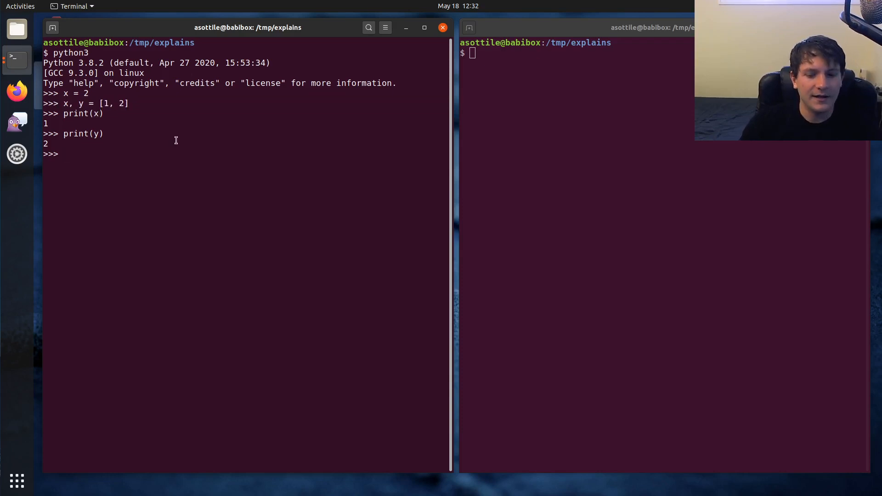
Step: Build rhs = iter([1, 2]) and assign x = next(rhs), y = next(rhs), echoing both
{"action": "type", "text": "lhs"}
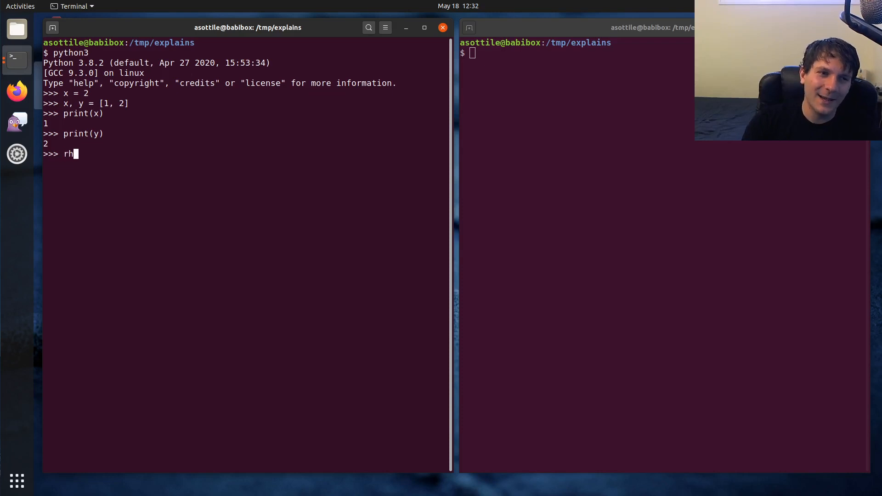
{"action": "type", "text": "s"}
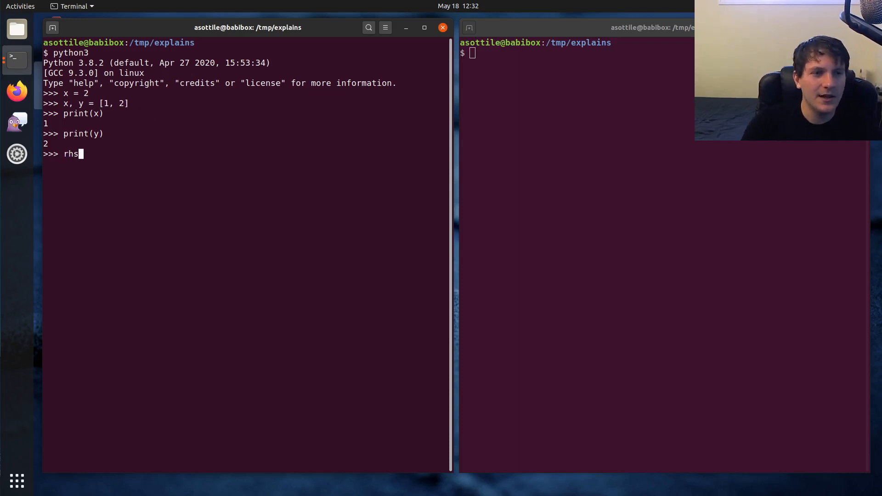
{"action": "type", "text": "= iter([1, 2"}
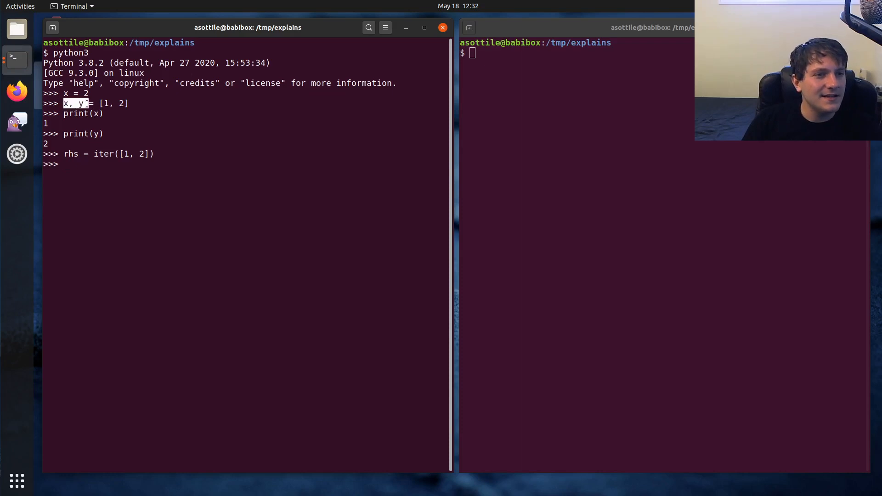
{"action": "type", "text": "ne"}
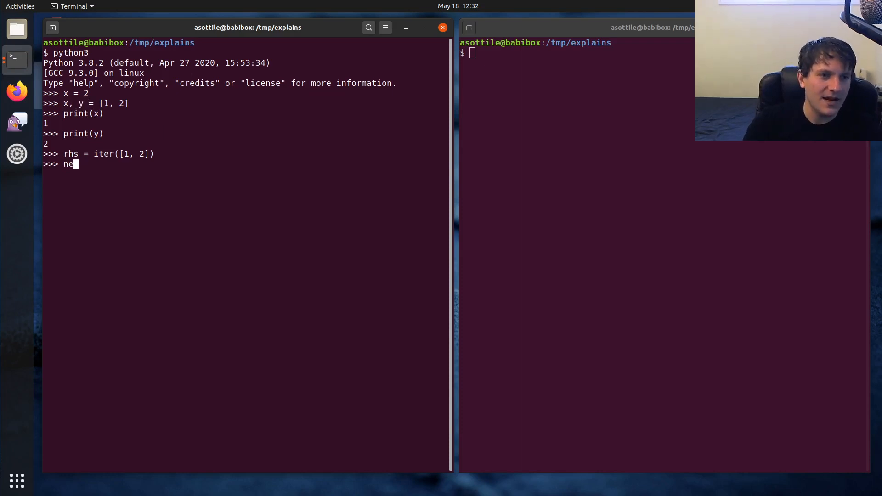
{"action": "type", "text": "xt(rhs)"}
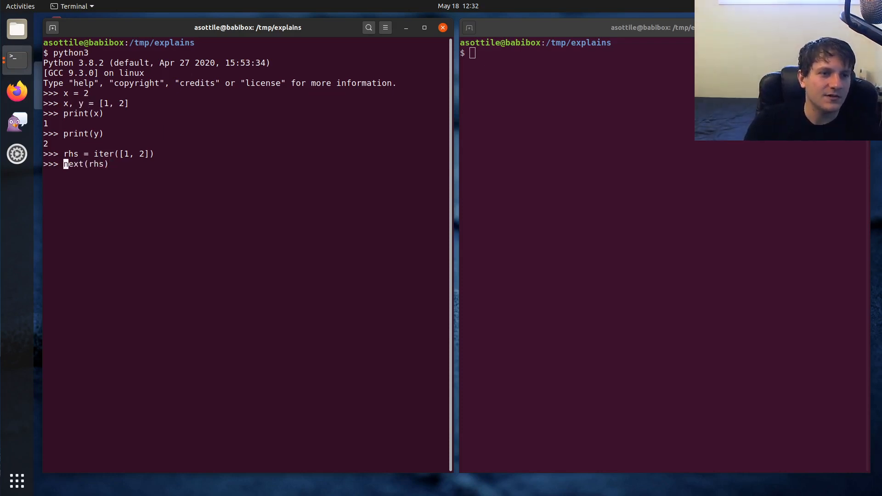
{"action": "type", "text": "x ="}
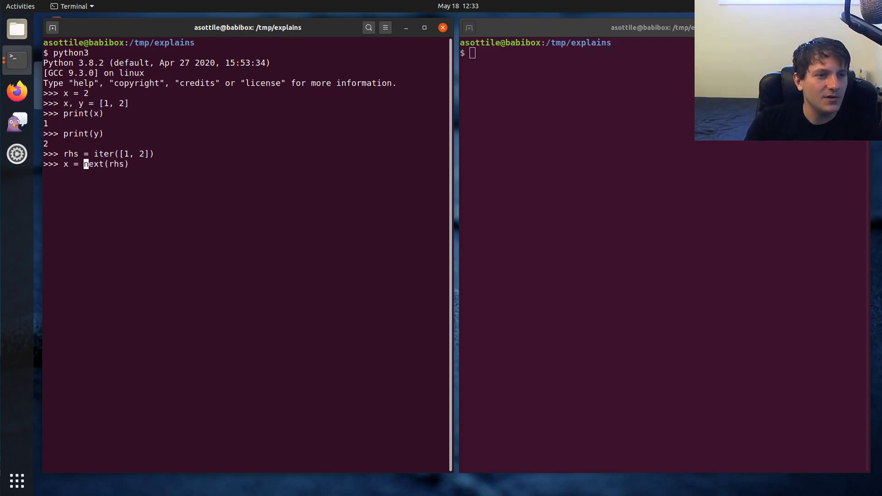
{"action": "type", "text": "y"}
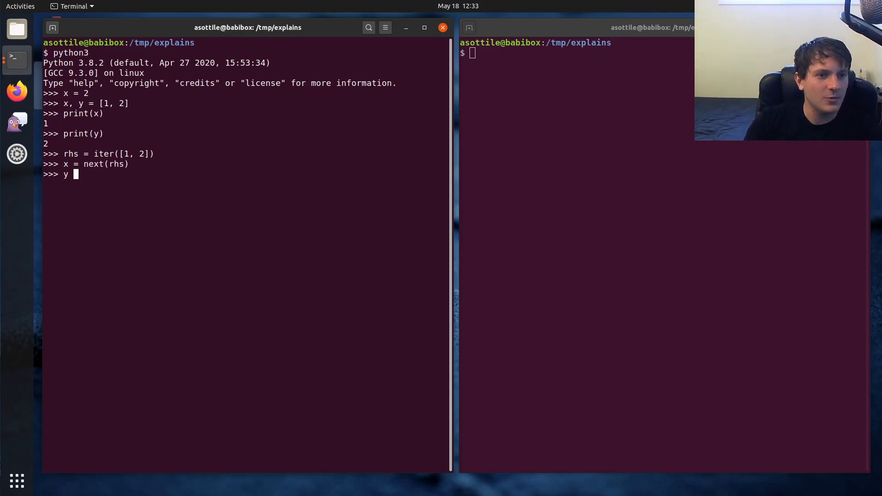
{"action": "type", "text": "= next(rhs)"}
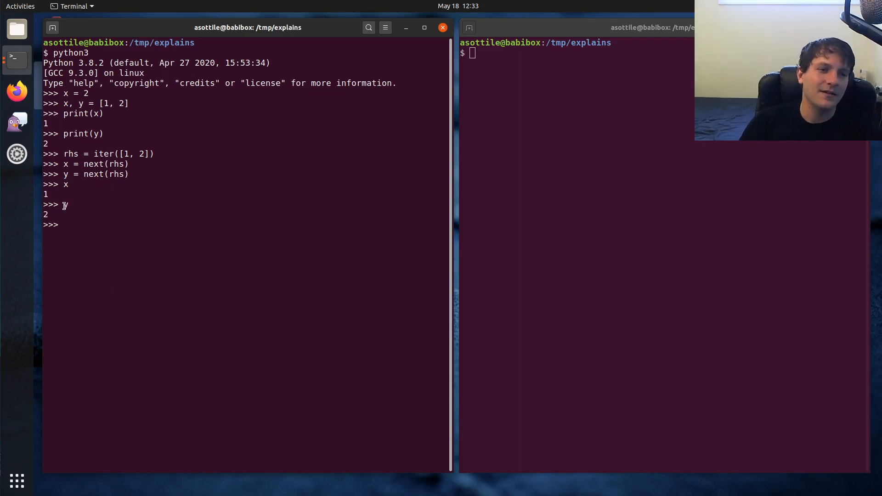
{"action": "mouse_move", "coordinate": [142, 204]}
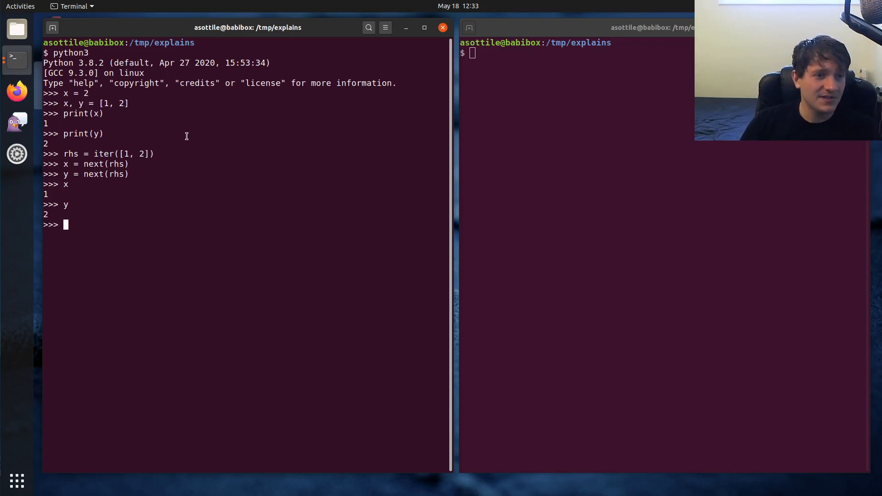
Step: Chain-assign x = y = 2 and echo both values
{"action": "type", "text": "x = y = 2"}
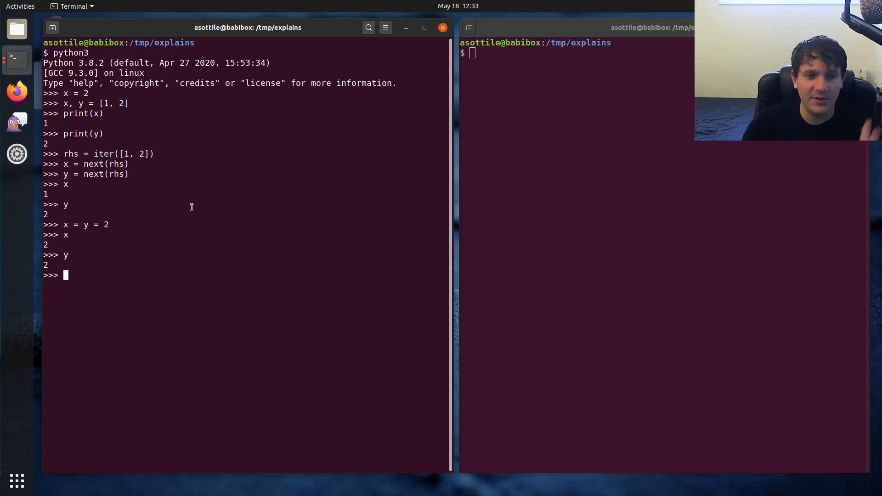
Step: Define f returning 1, 2, call it, check type(f()) is tuple, and store foo = f()
{"action": "type", "text": "def f():"}
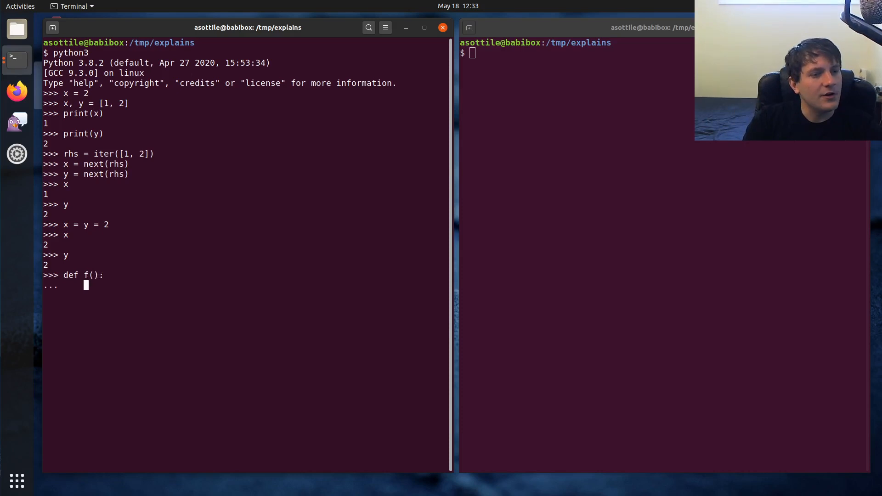
{"action": "type", "text": "return 1, 2"}
{"action": "type", "text": "f()"}
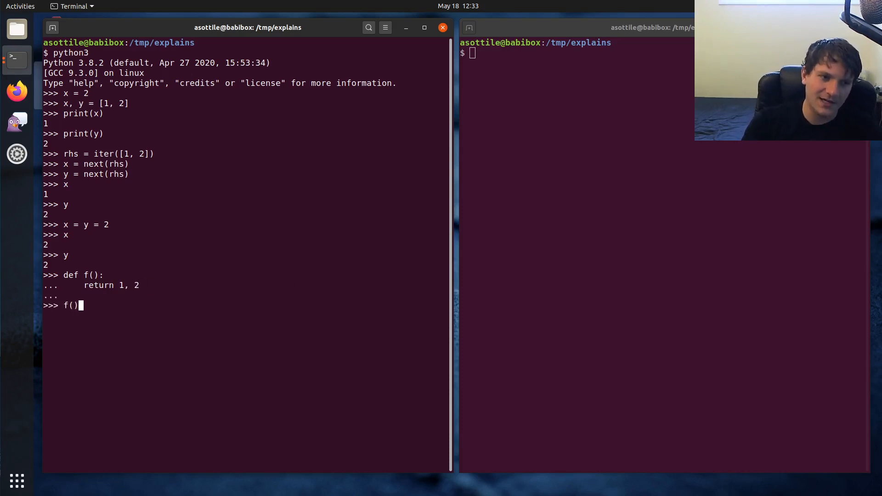
{"action": "key", "text": "Return"}
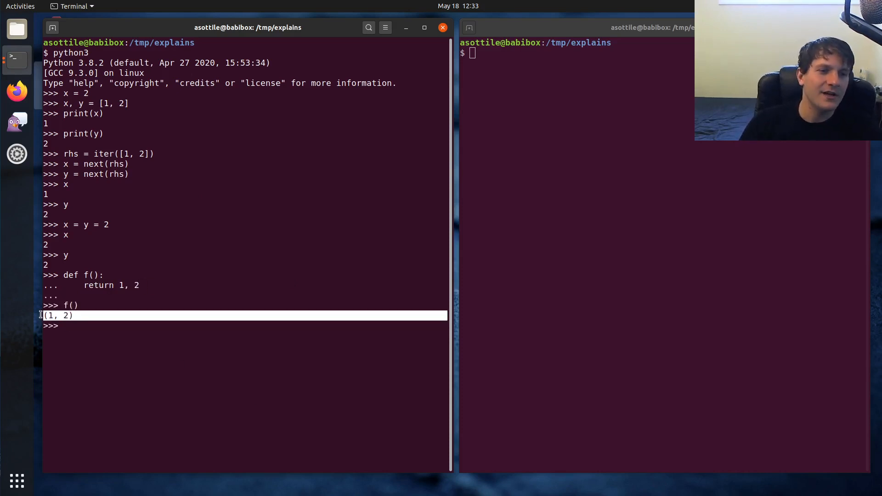
{"action": "type", "text": "tf()"}
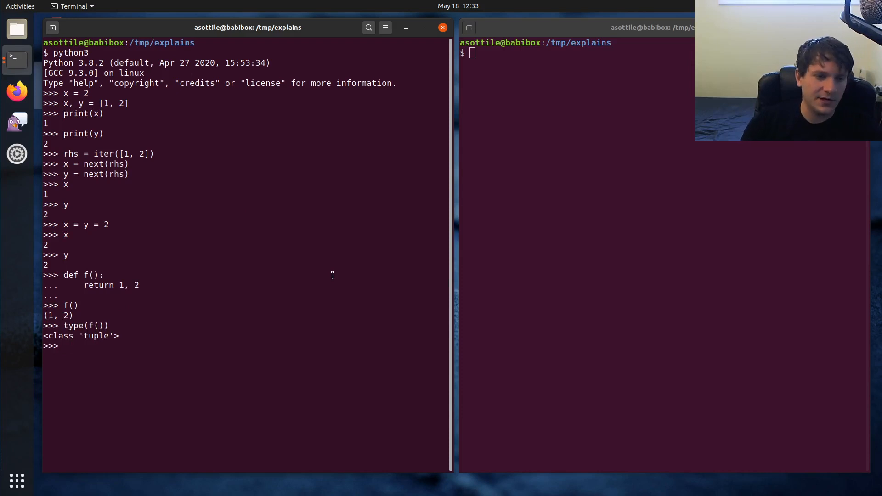
{"action": "type", "text": "foo = f()"}
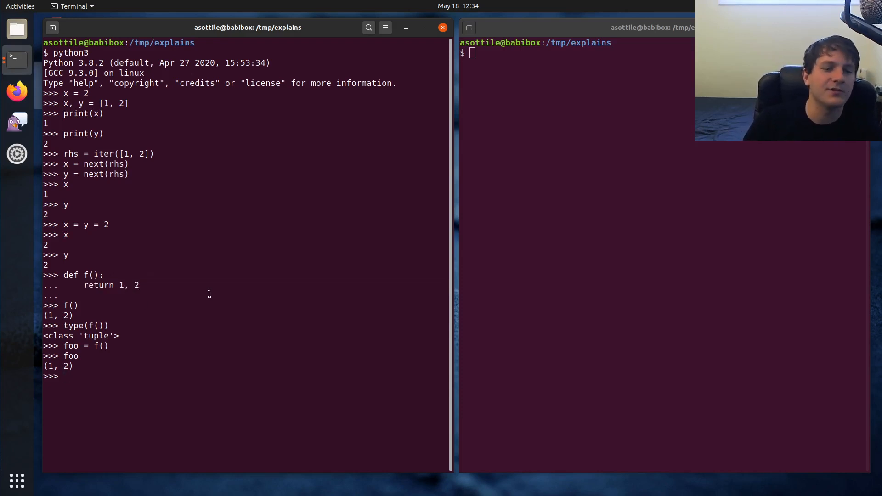
Step: Unpack f()'s result into x, y and then into z, a, echoing z
{"action": "type", "text": "x, y"}
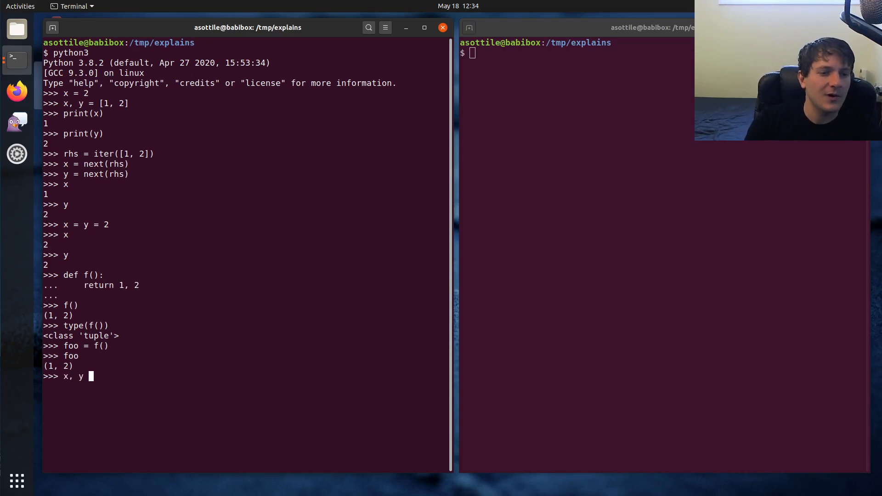
{"action": "type", "text": "= f()"}
{"action": "type", "text": "y"}
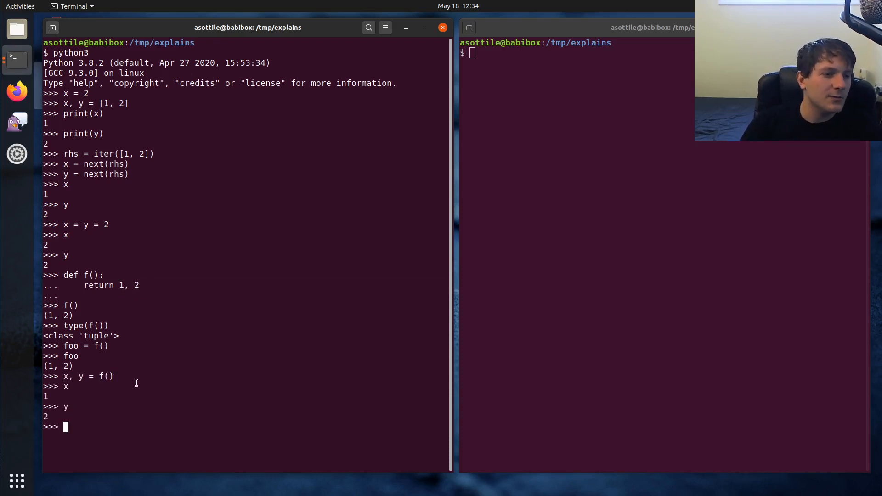
{"action": "type", "text": "z, xzz"}
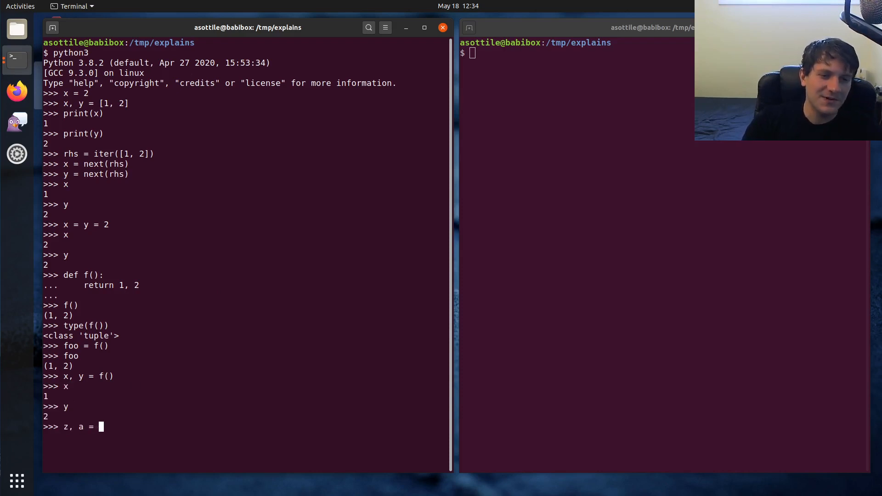
{"action": "type", "text": "f()"}
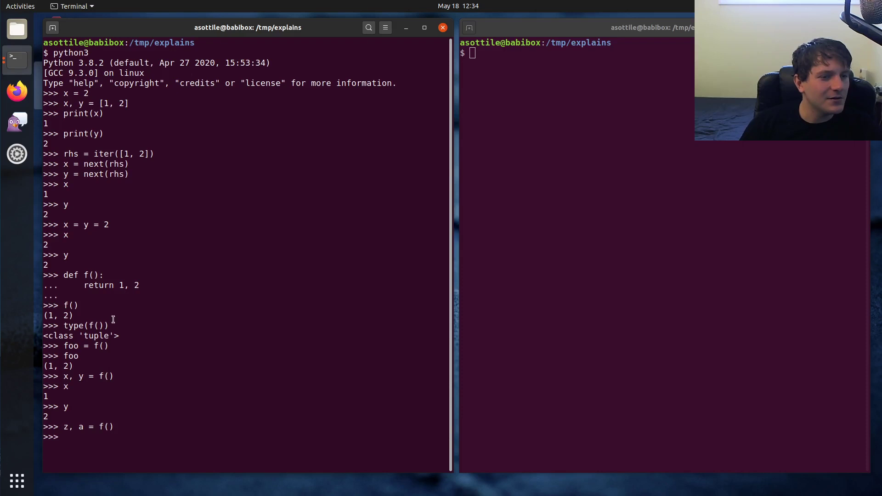
{"action": "type", "text": "z"}
{"action": "type", "text": "a"}
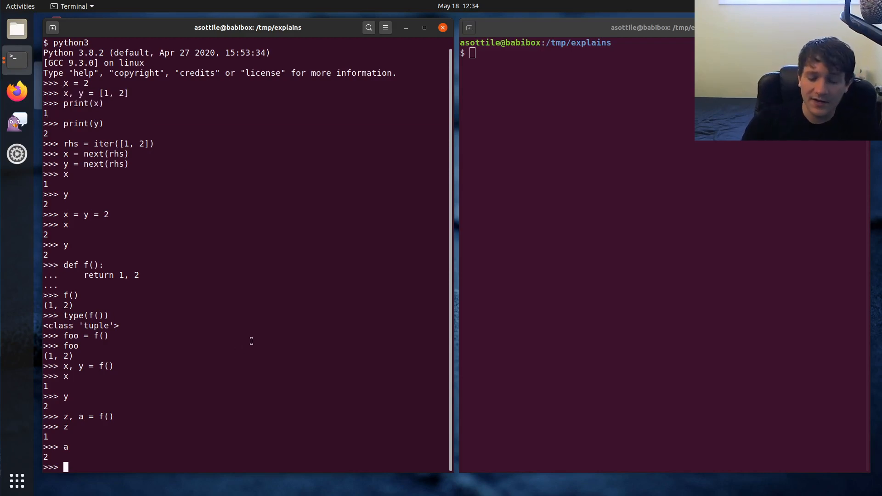
Step: Create lst = [(1, 2), (3, 4)]
{"action": "type", "text": "lst"}
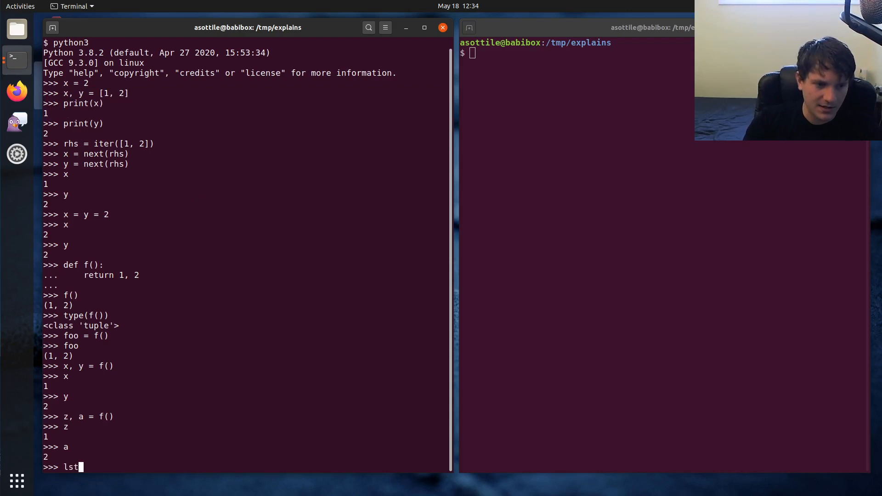
{"action": "type", "text": "= [(1, 2"}
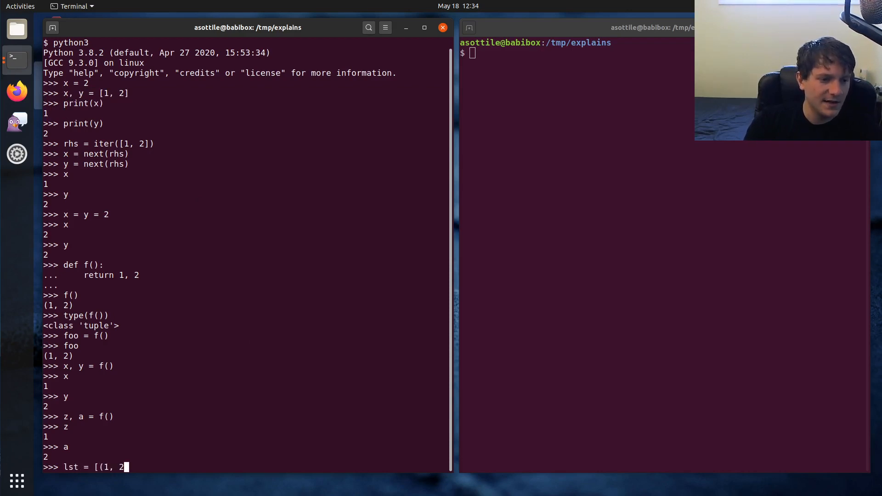
{"action": "type", "text": "), (3, 4)]"}
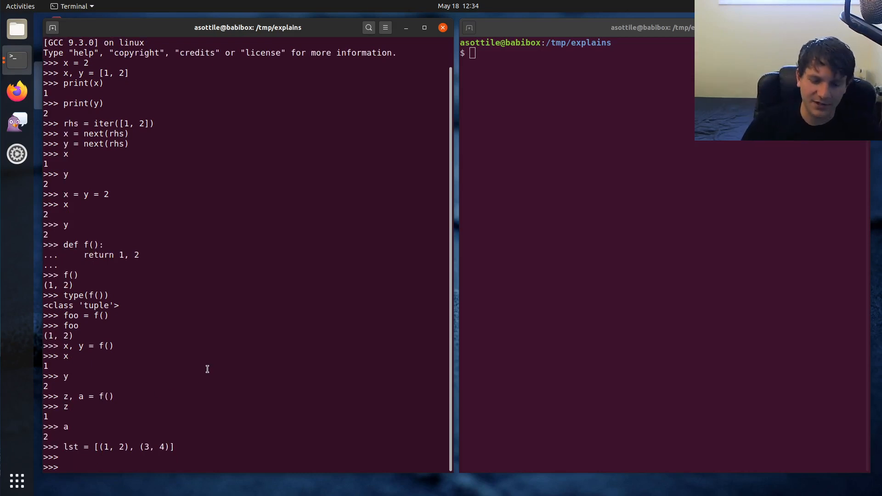
Step: Loop for a, b in lst printing a and f'b: {b}', yielding 1, b: 2, 3, b: 4
{"action": "type", "text": "for a, b in lst:"}
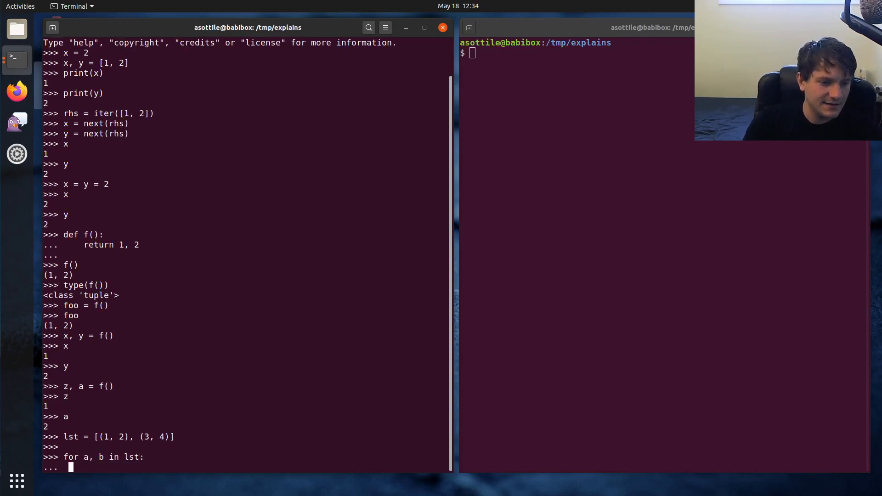
{"action": "type", "text": "print(a)"}
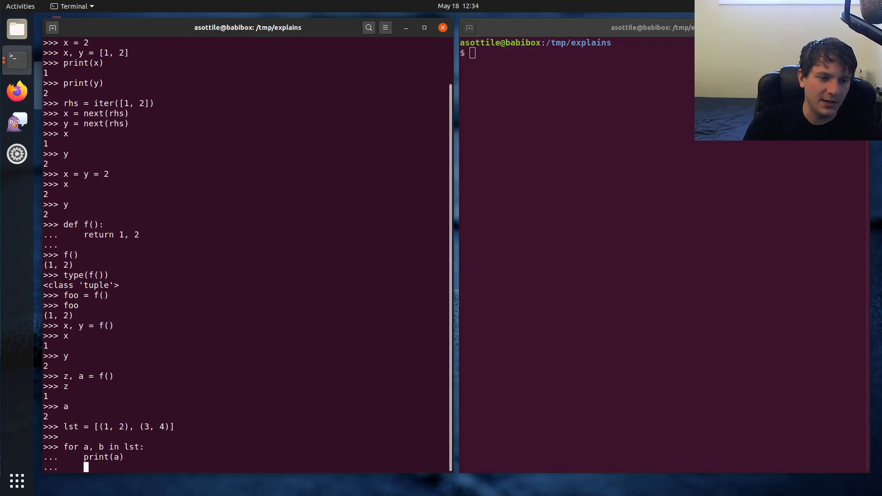
{"action": "type", "text": "print(b)"}
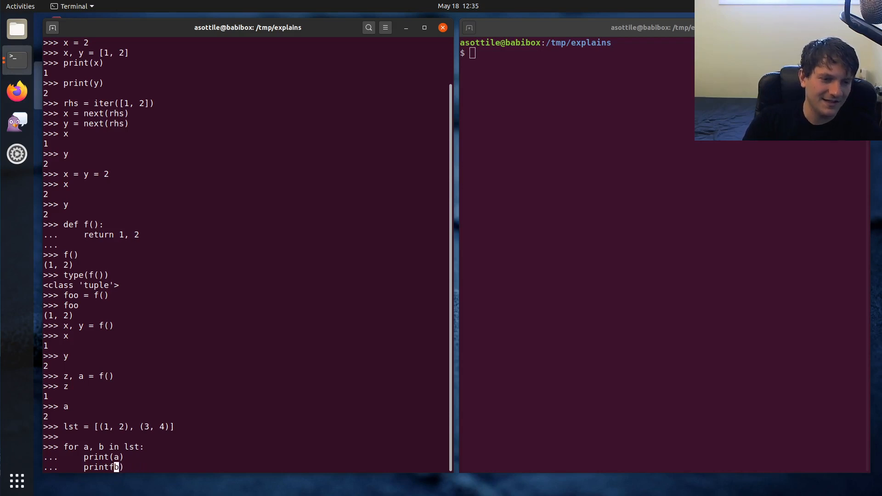
{"action": "type", "text": "'"}
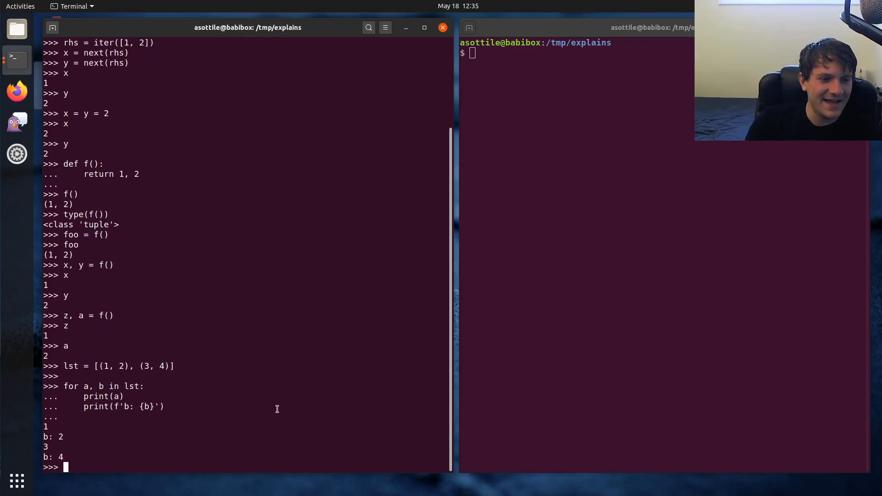
Step: Define lst2 = [(1, 2)] and unpack (a, b), = lst2, giving a 1 and b 2; begin importing contextlib
{"action": "type", "text": "lst2 = [(1"}
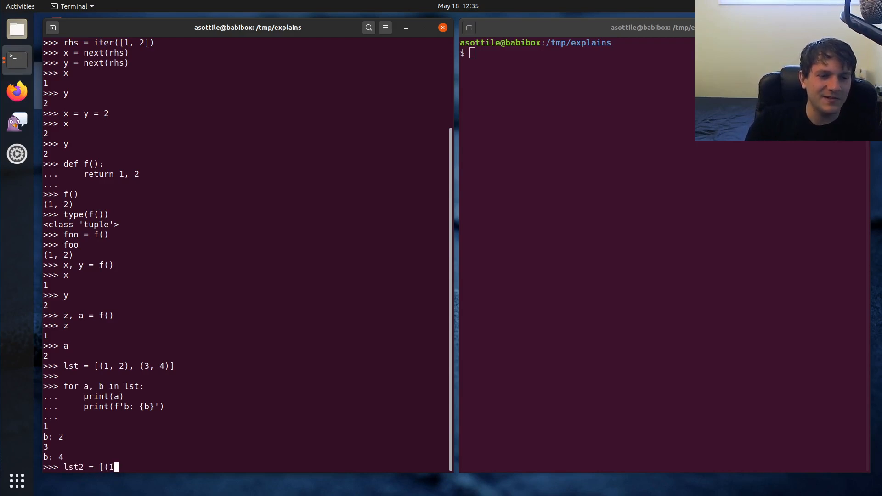
{"action": "type", "text": ", 2)]"}
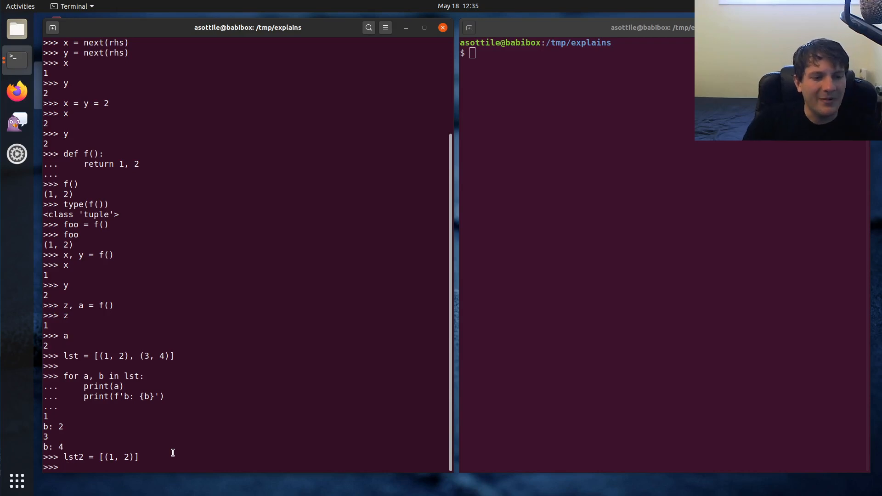
{"action": "type", "text": "(a"}
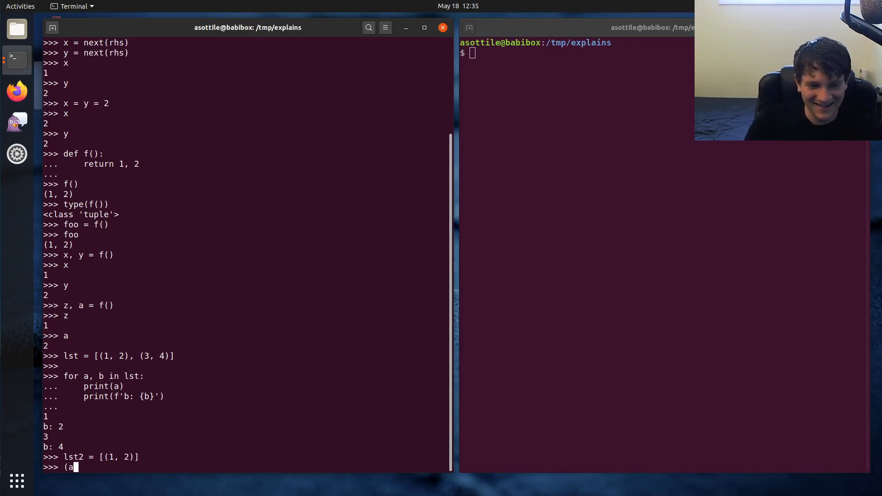
{"action": "type", "text": ", b),"}
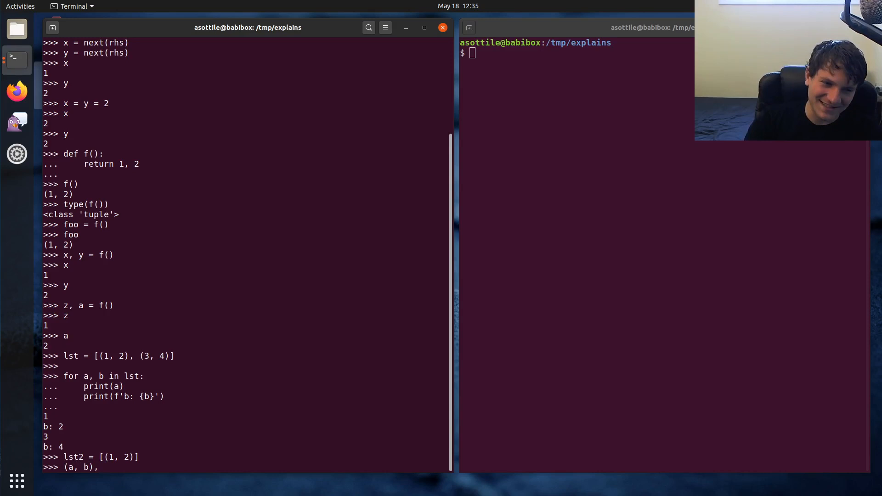
{"action": "type", "text": "= lst2"}
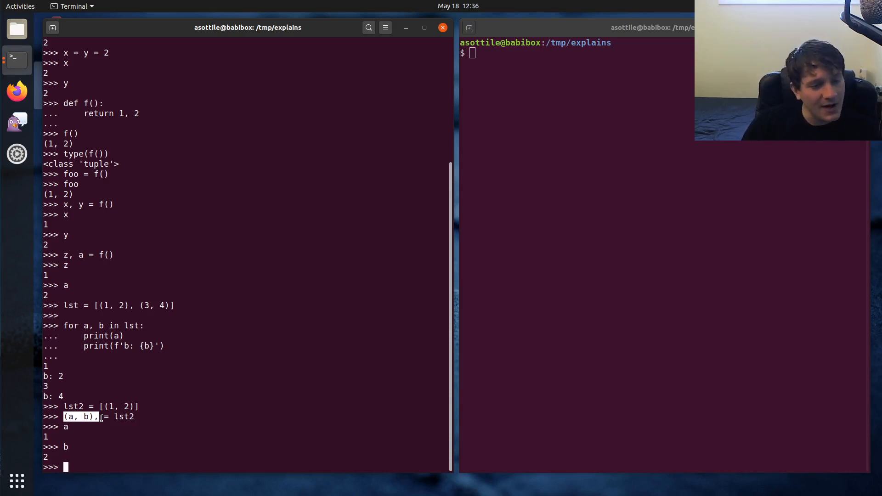
{"action": "type", "text": "import cont"}
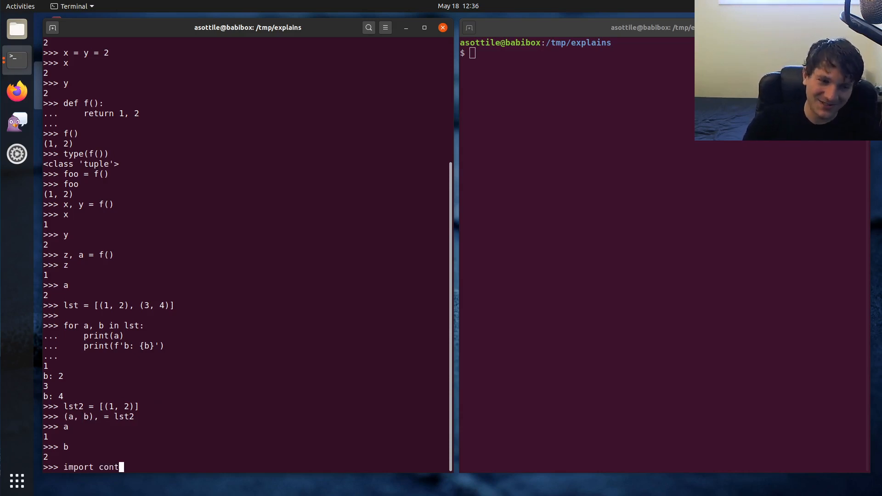
{"action": "type", "text": "extlib"}
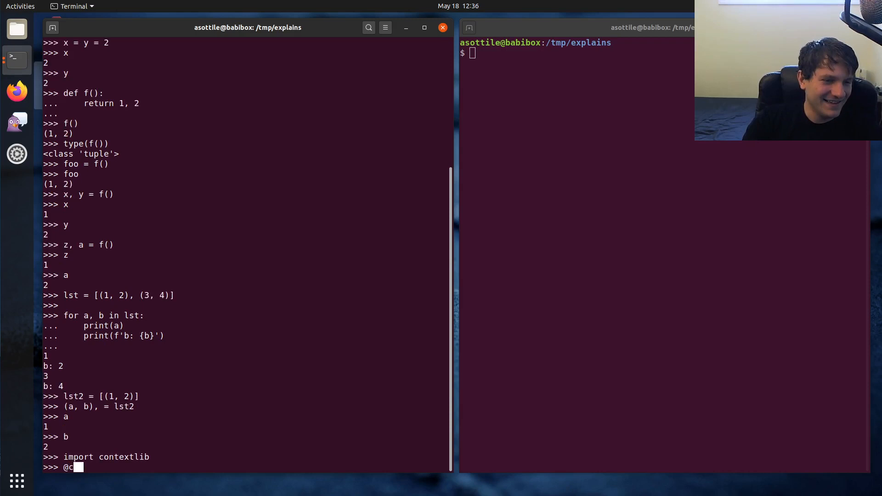
{"action": "type", "text": "ontextlib.context"}
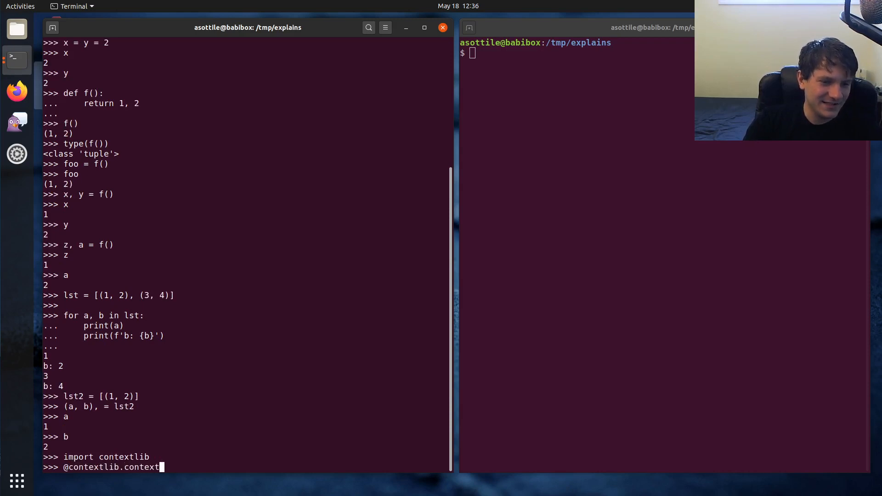
{"action": "type", "text": "manager"}
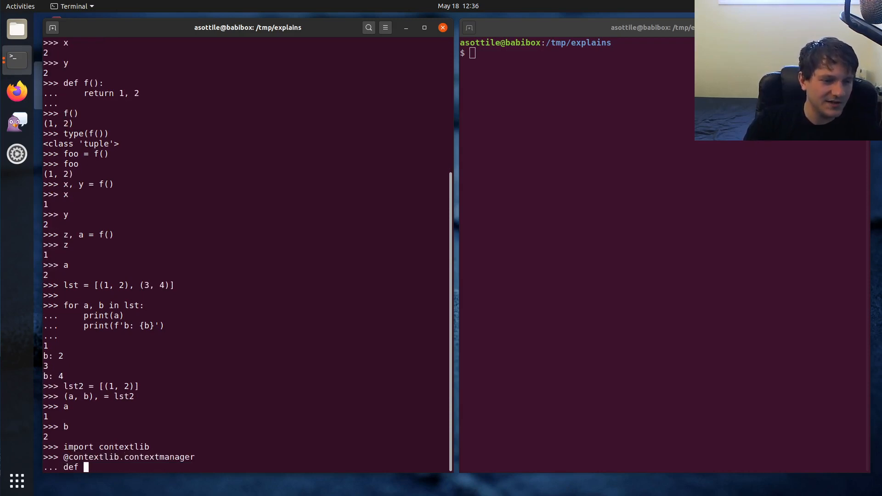
{"action": "type", "text": "ctx():"}
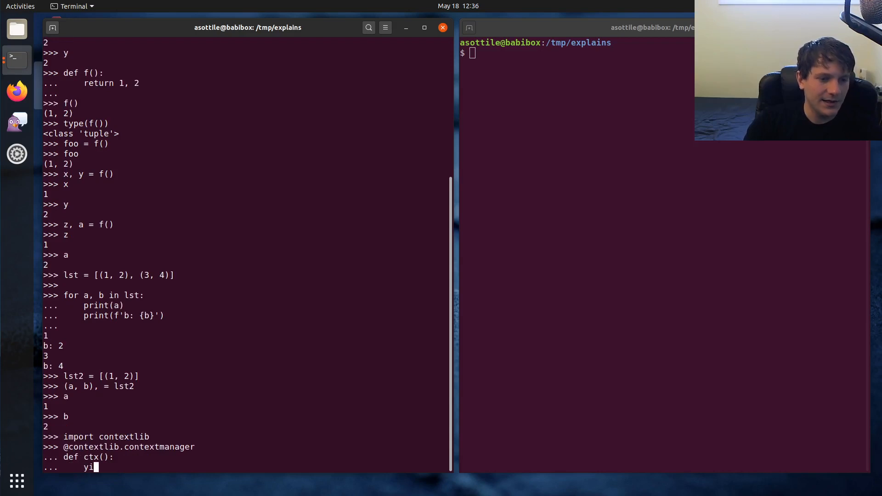
{"action": "type", "text": "eld 1, 2"}
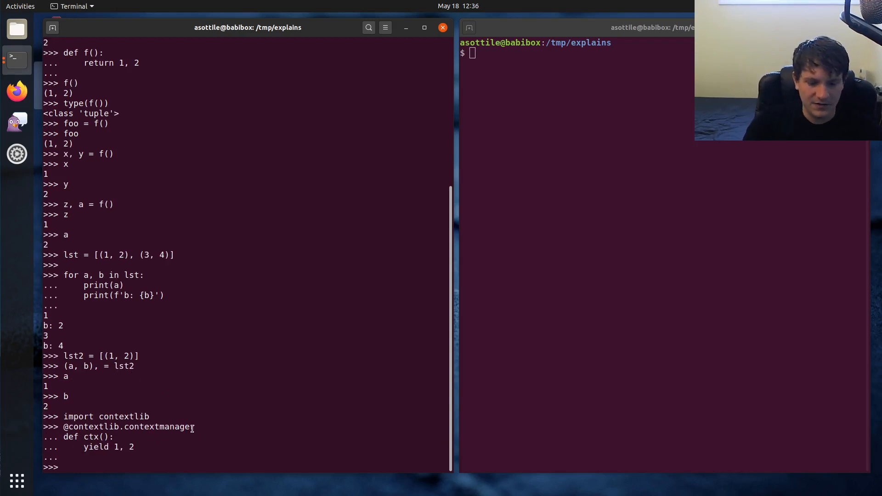
Step: Run with ctx() as (a, b): printing f'{a=}' and f'{b=}'
{"action": "type", "text": "with ctx() as"}
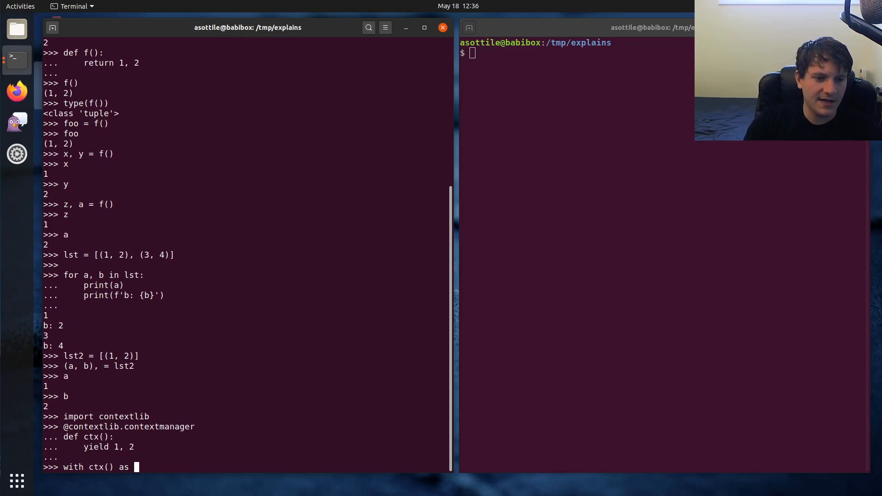
{"action": "type", "text": "a, b:"}
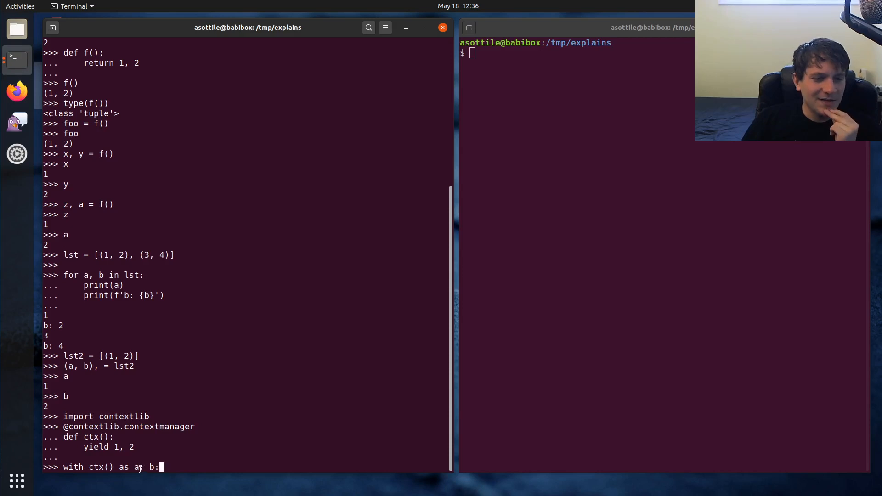
{"action": "mouse_move", "coordinate": [143, 467]}
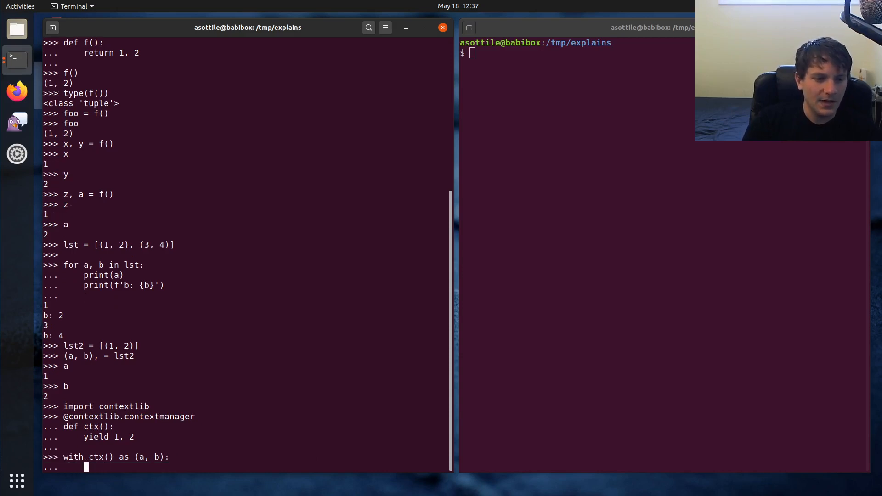
{"action": "type", "text": "print(f'{a="}
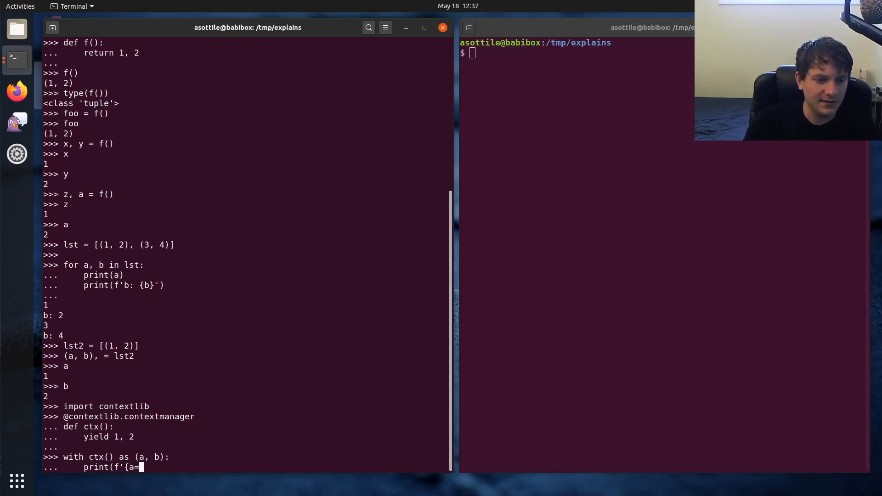
{"action": "key", "text": "Return"}
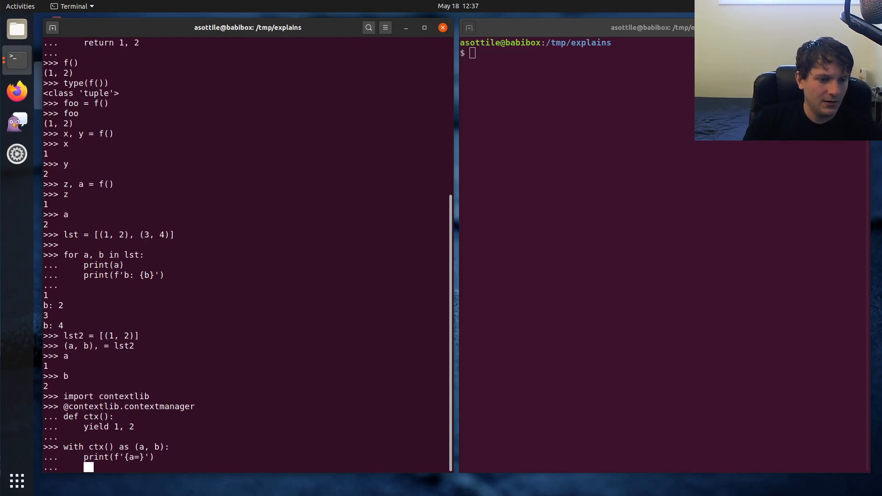
{"action": "type", "text": "print(f'{b="}
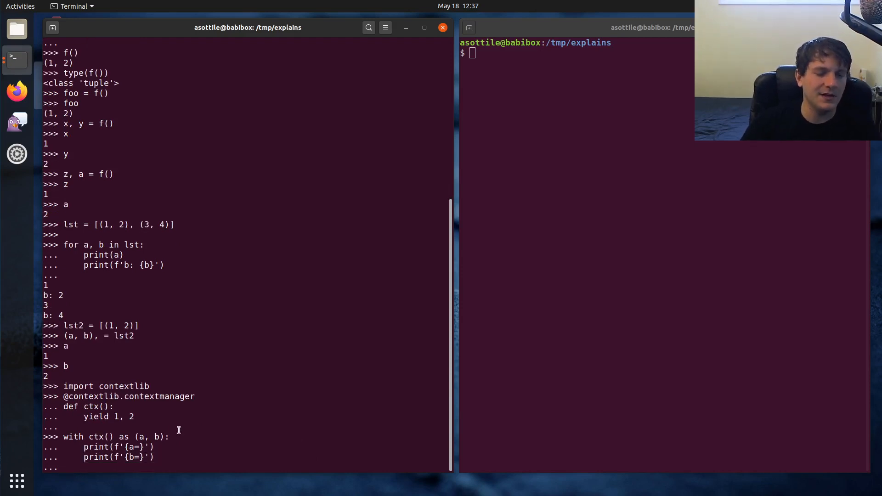
{"action": "key", "text": "Return"}
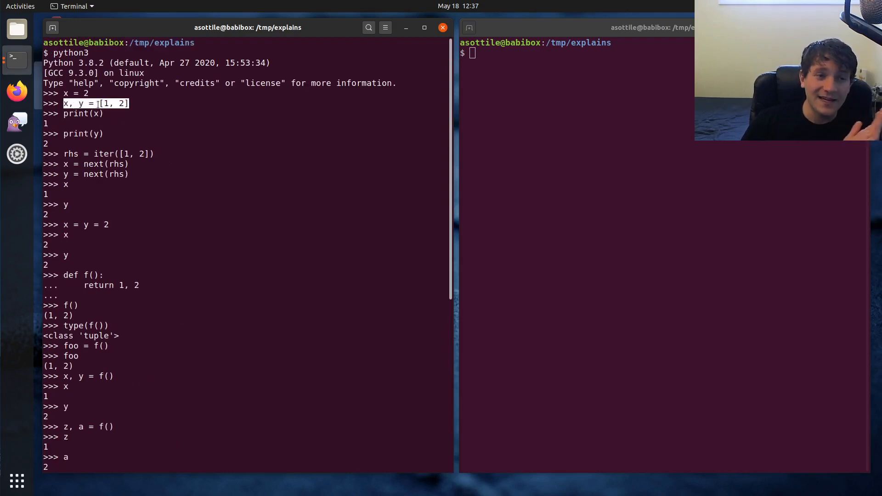
{"action": "mouse_move", "coordinate": [226, 219]}
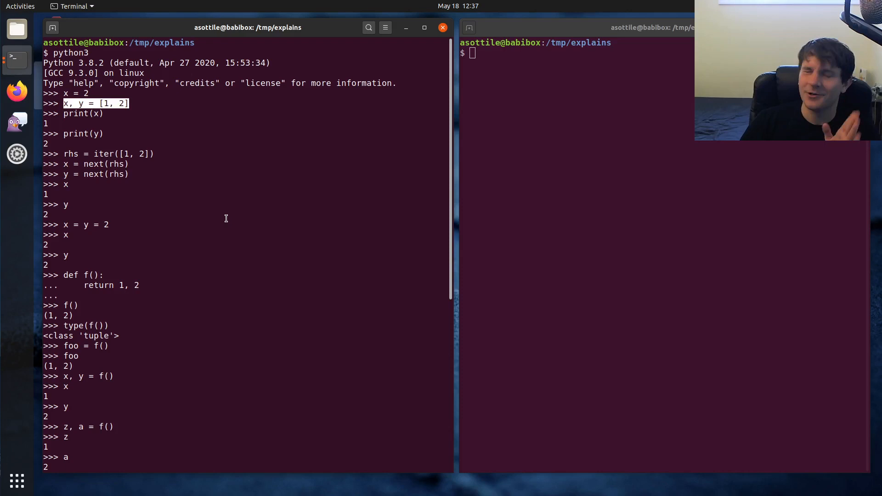
Step: Unpack x, y = {'a': 1, 'b': 2}, giving the keys 'a' and 'b'
{"action": "scroll", "scroll_direction": "down", "scroll_amount": 3}
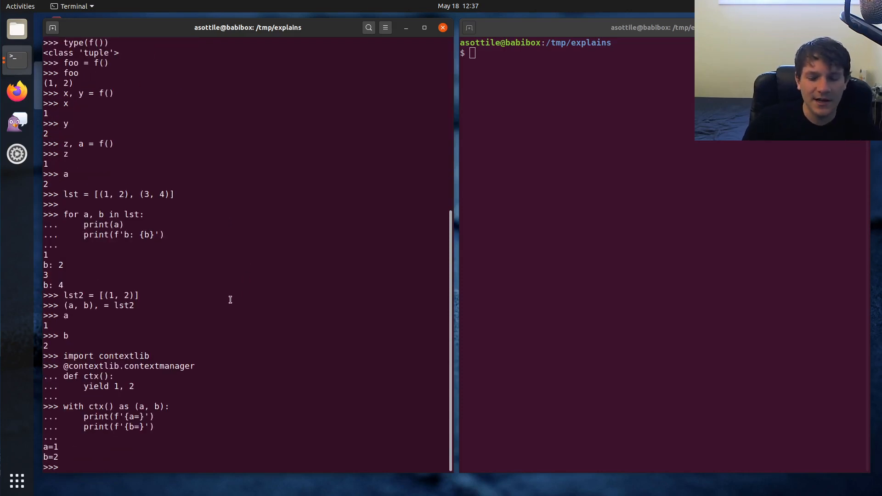
{"action": "type", "text": "x, y = {'a"}
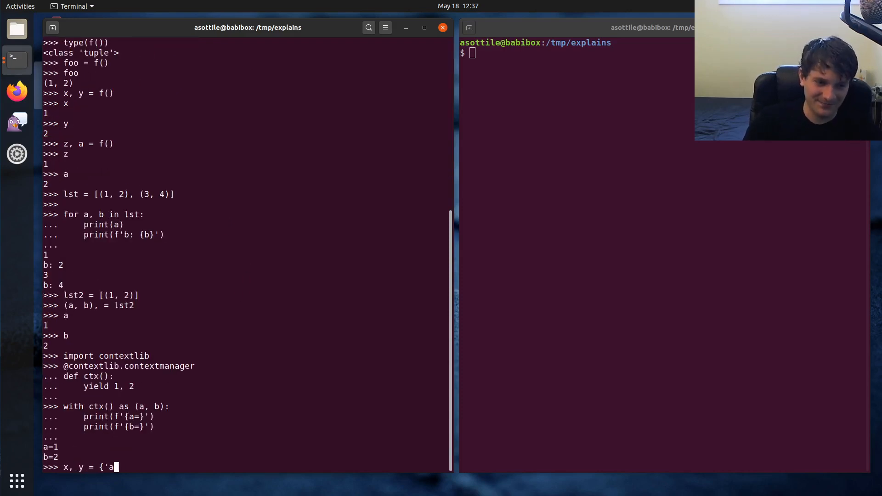
{"action": "type", "text": "': 1, 'b':"}
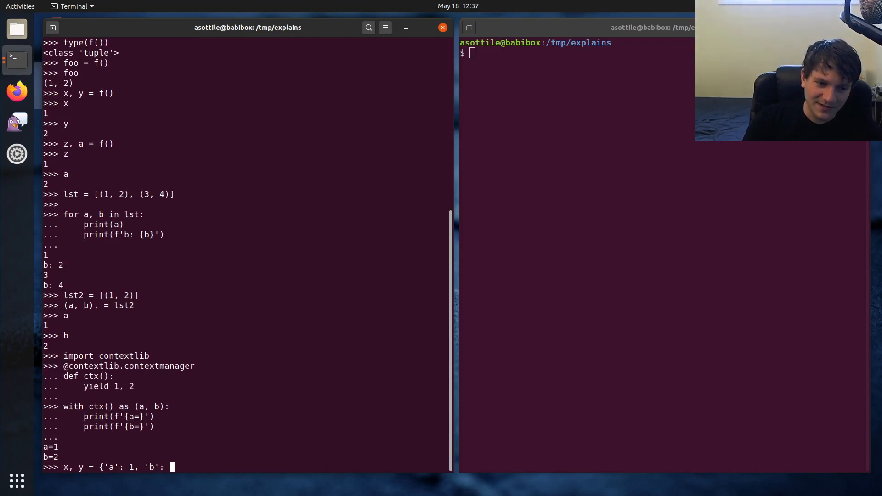
{"action": "type", "text": "2}"}
{"action": "type", "text": "y"}
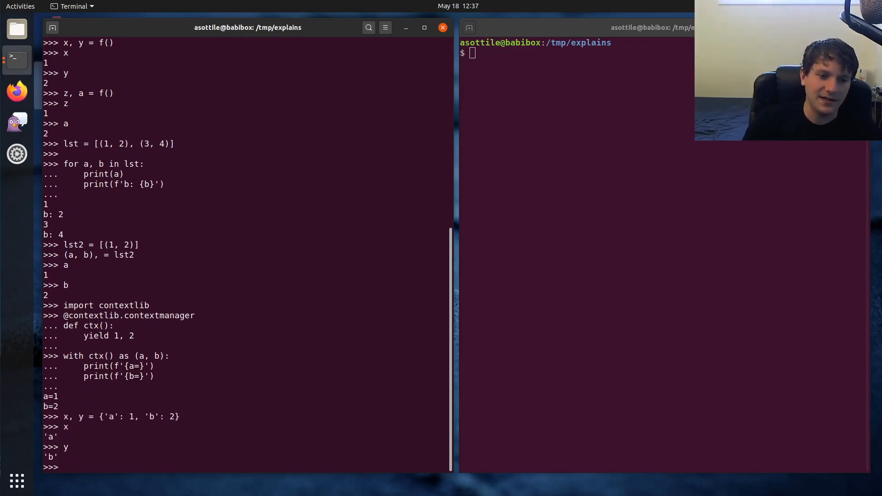
Step: Create dct_iter = iter({'a': 1, 'b': 2}), fix the stray quote, and call next(dct_iter) twice for 'a', 'b'
{"action": "type", "text": "iter("}
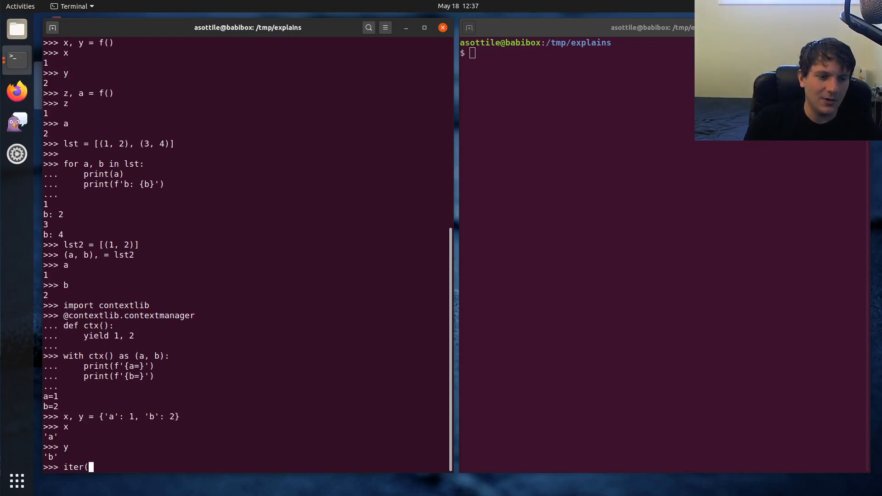
{"action": "type", "text": "{'a': 1,"}
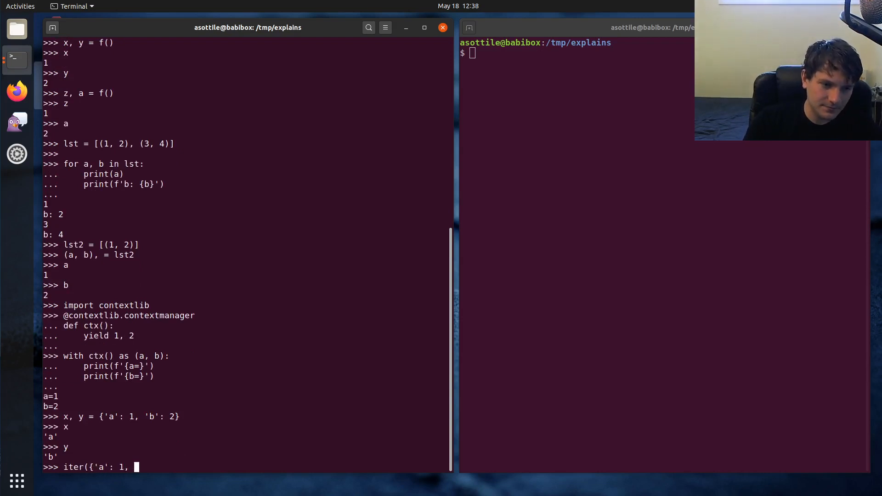
{"action": "type", "text": "'b': 2}')"}
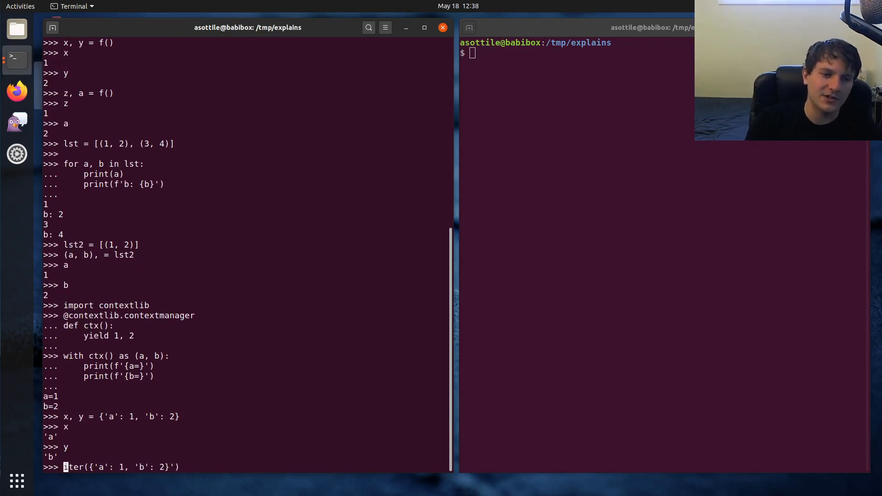
{"action": "type", "text": "dct_it"}
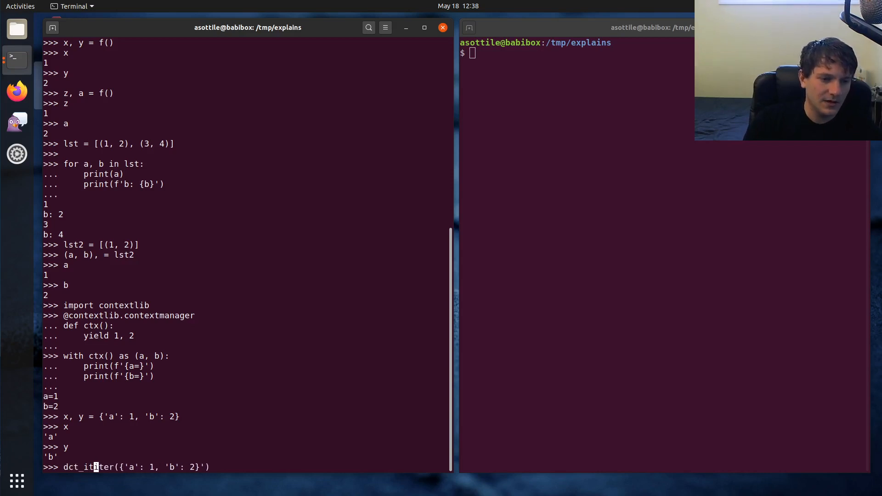
{"action": "type", "text": "er = "}
{"action": "key", "text": "Return"}
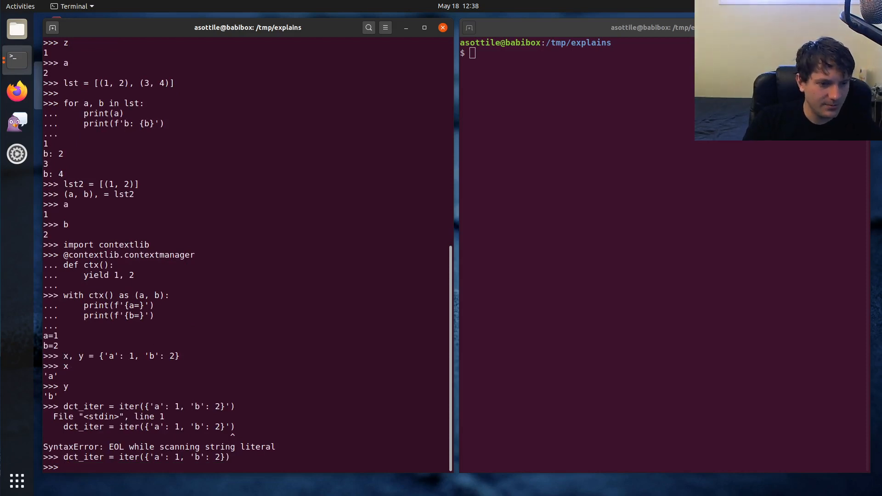
{"action": "type", "text": "next(dct_iter"}
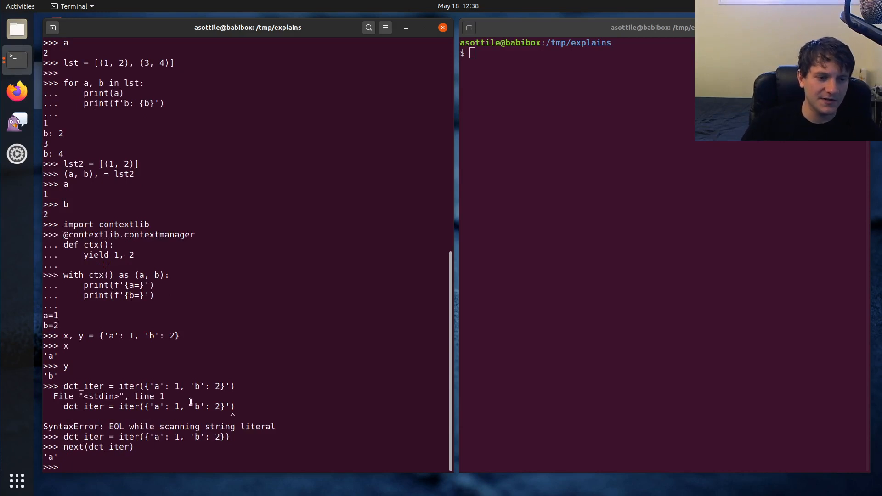
{"action": "type", "text": "next(dct_iter)"}
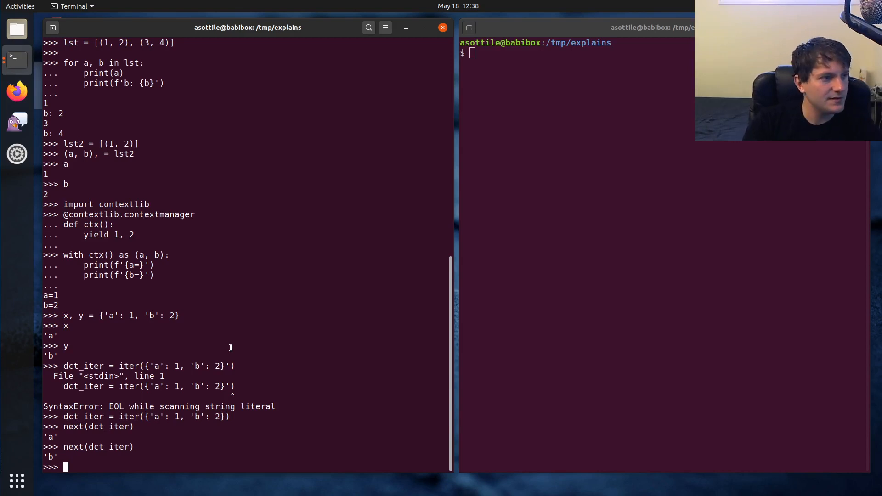
Step: Define lst = [1, 2, 3, 4, 5], then set x = lst[0] and y = lst[1:] separately
{"action": "type", "text": "lst"}
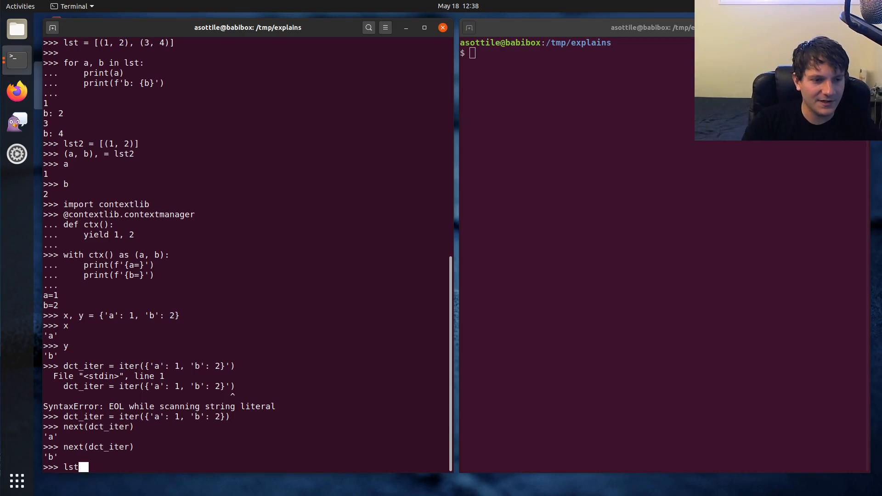
{"action": "type", "text": "= [1, 2, 3, 4,"}
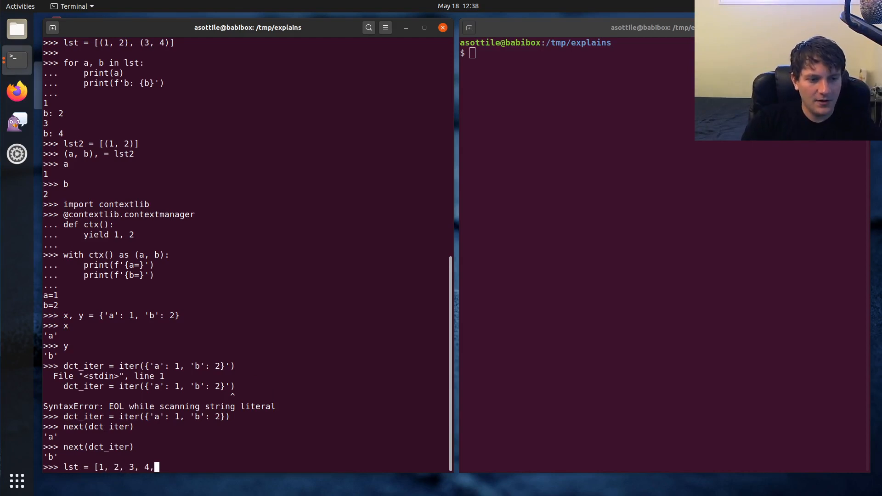
{"action": "key", "text": "Return"}
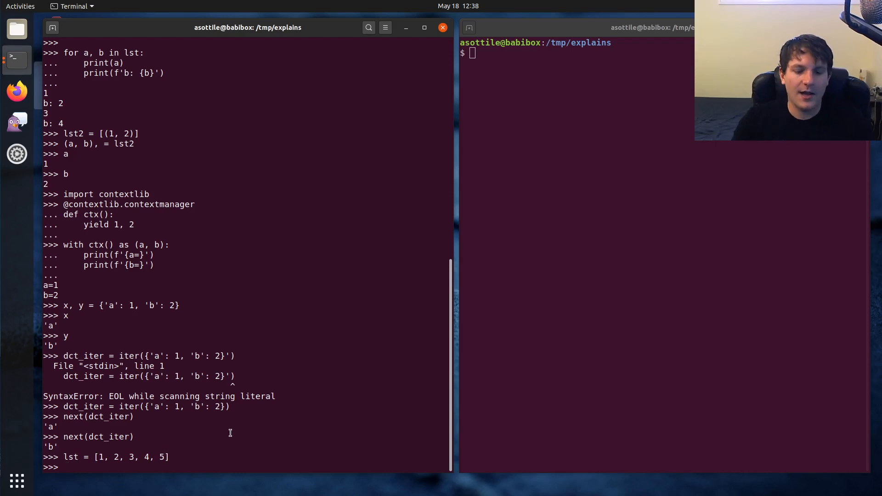
{"action": "type", "text": "lst[0"}
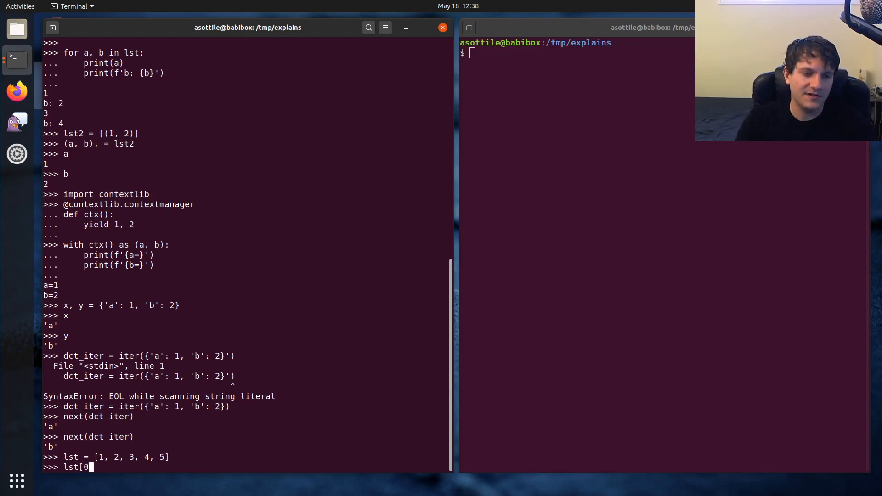
{"action": "type", "text": "] ="}
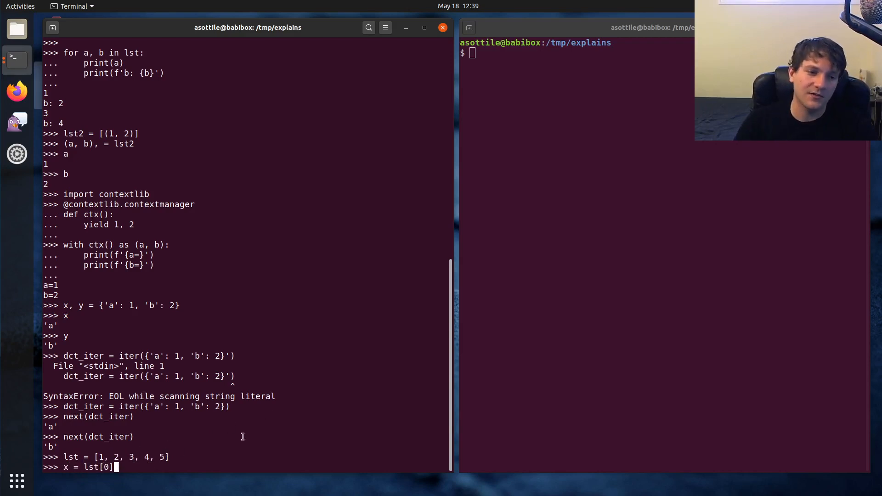
{"action": "key", "text": "Return"}
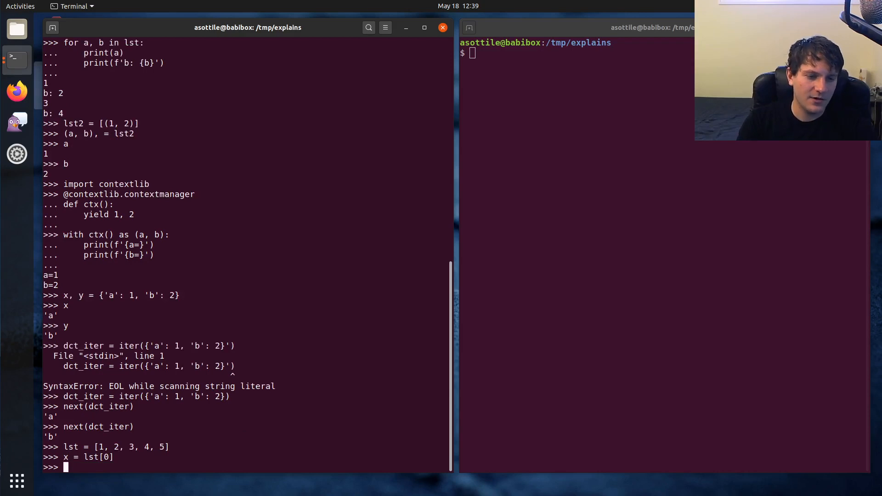
{"action": "type", "text": "y = lst[1:"}
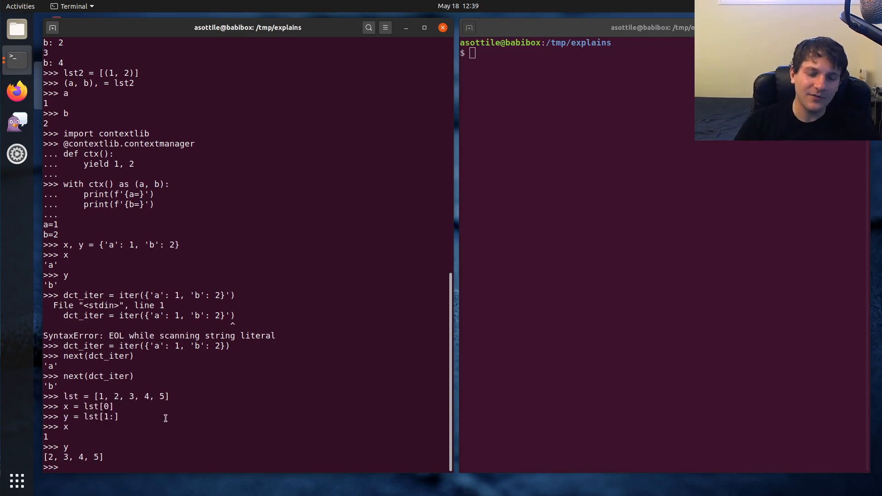
Step: Unpack x, y = lst[0], lst[1:] in one line, giving 1 and [2, 3, 4, 5]
{"action": "type", "text": "x, y ="}
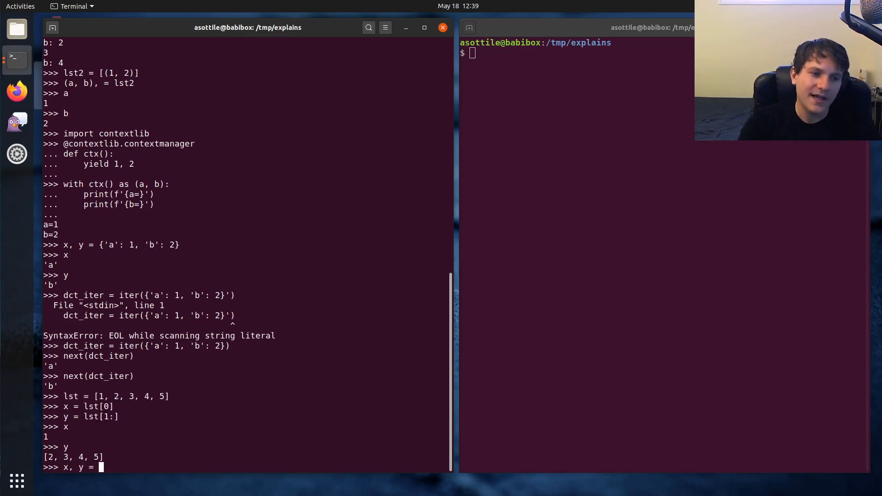
{"action": "type", "text": "lst[0], l"}
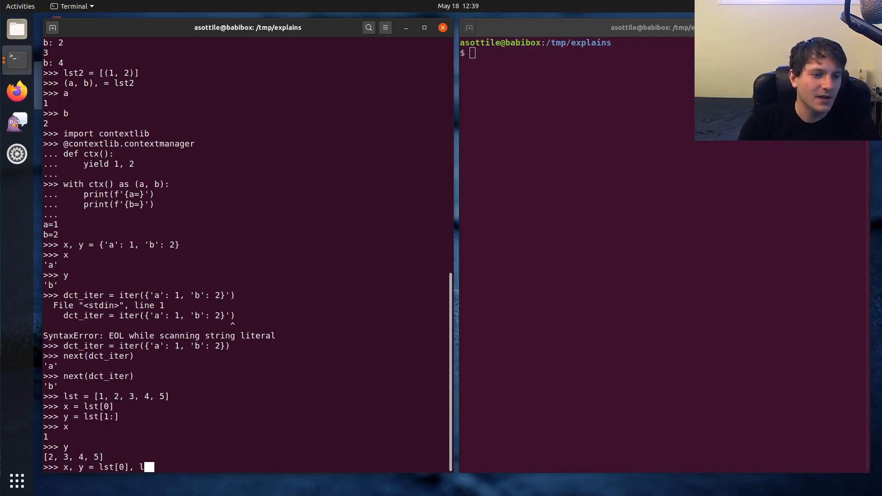
{"action": "type", "text": "ist[1:]"}
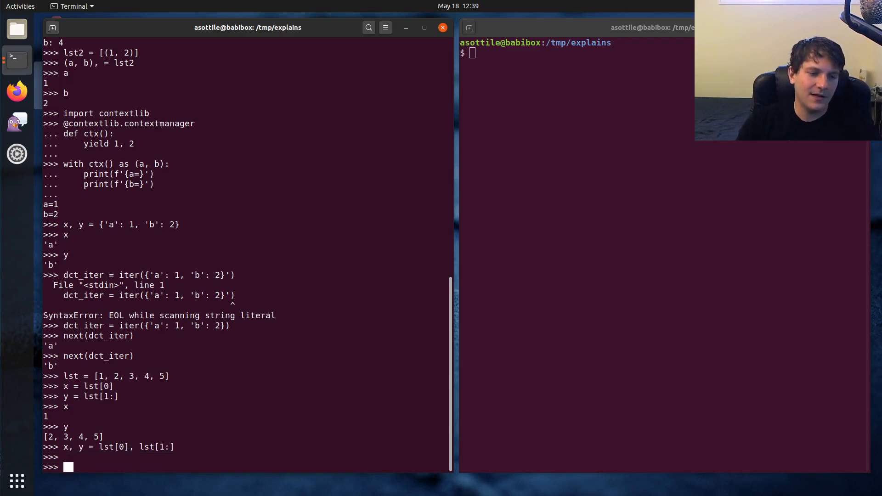
{"action": "type", "text": "x"}
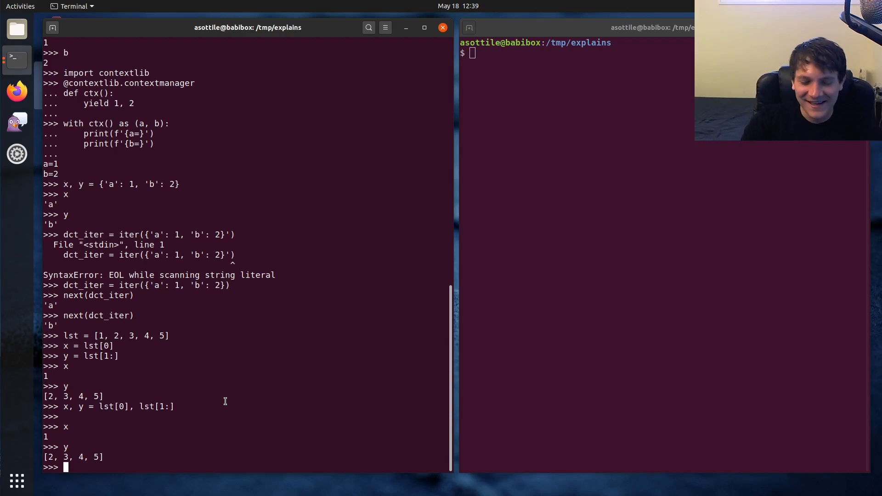
Step: Star-unpack x, *y from [1, 2, 3, 4, 5] and (1, 2, 3, 4, 5), showing x 1 and y [2, 3, 4, 5]
{"action": "type", "text": "x, *"}
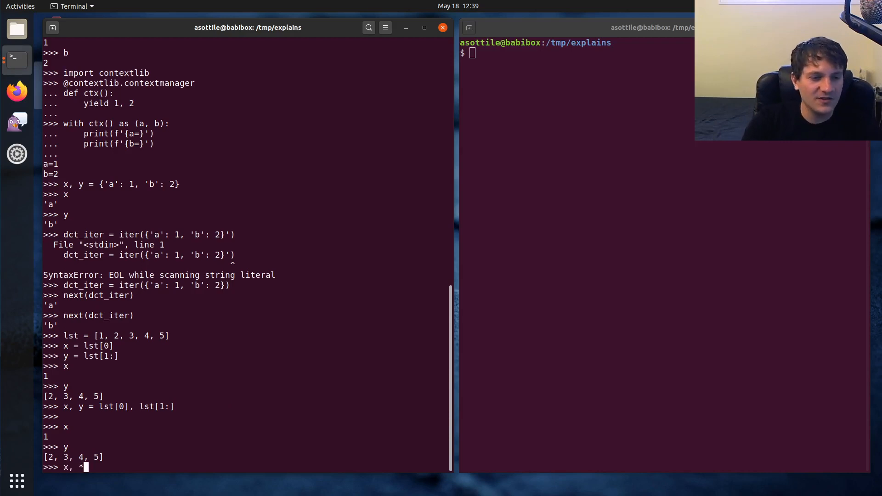
{"action": "type", "text": "y"}
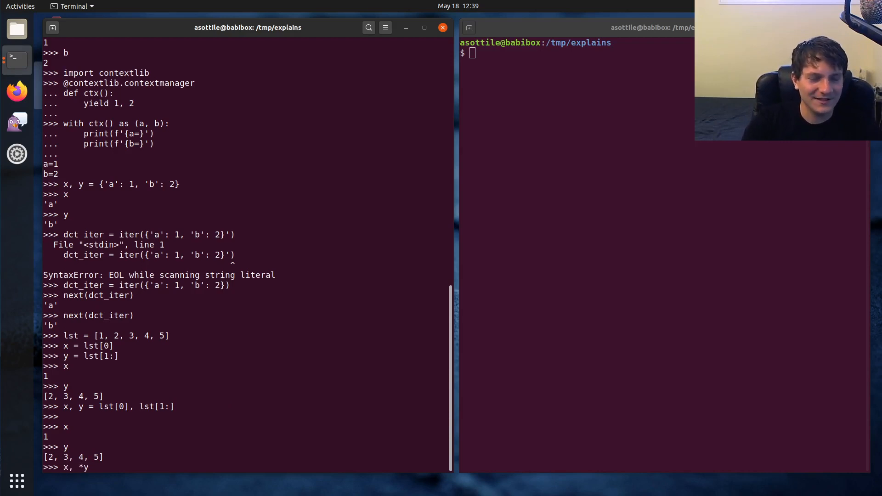
{"action": "type", "text": "= [1, 2, 3, 4, 5"}
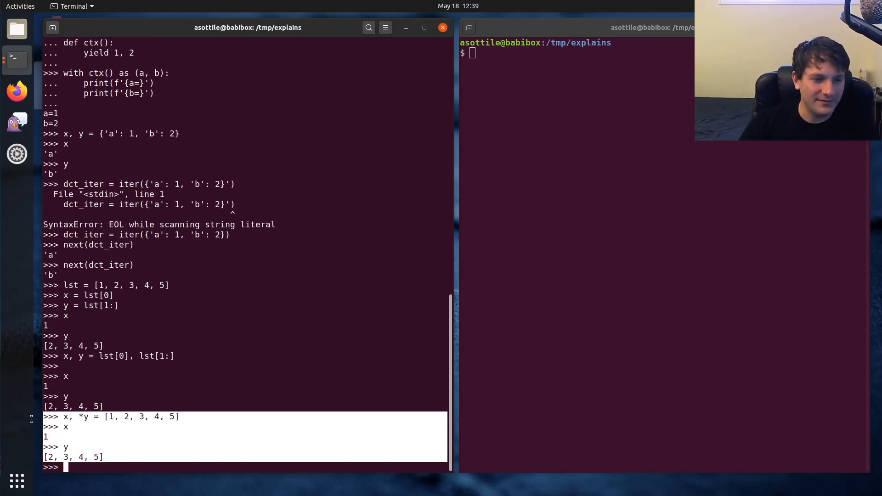
{"action": "type", "text": "x, *y = [1, 2, 3, 4, 5]"}
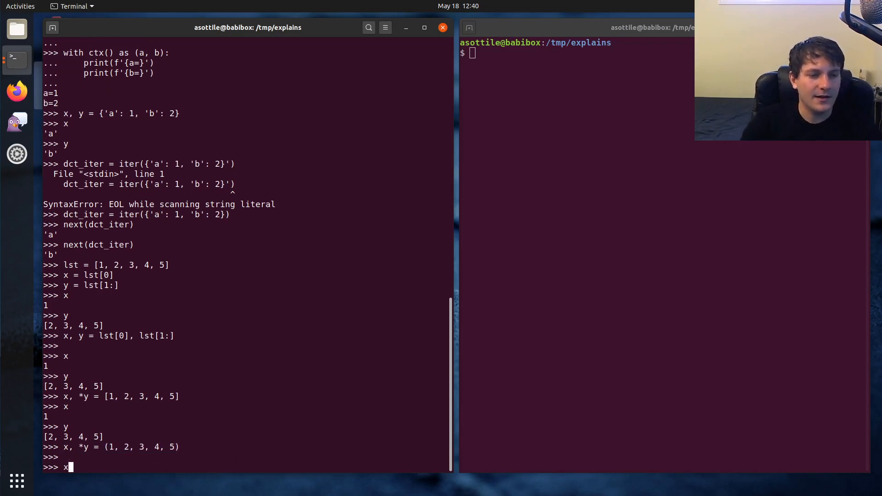
{"action": "key", "text": "Return"}
{"action": "type", "text": "y"}
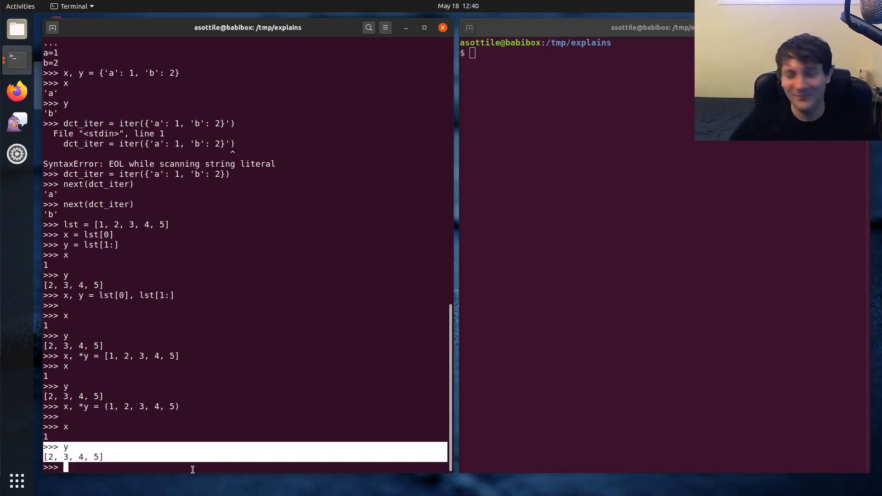
{"action": "mouse_move", "coordinate": [204, 308]}
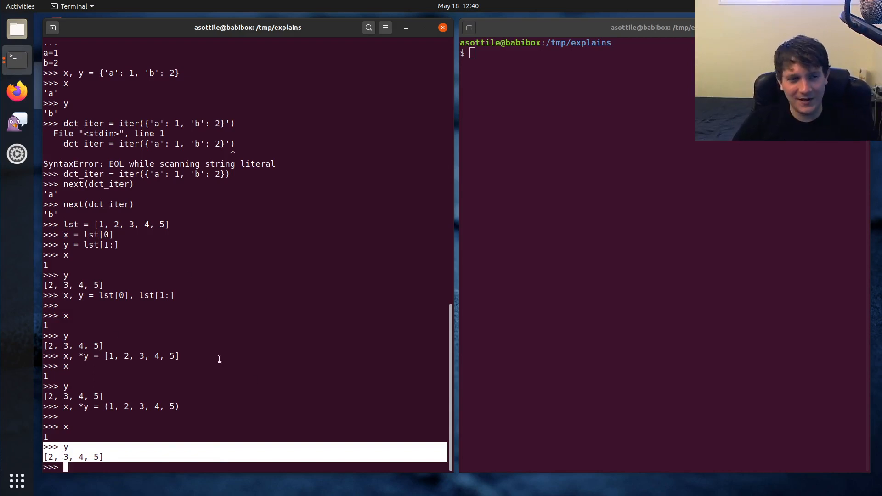
{"action": "mouse_move", "coordinate": [156, 366]}
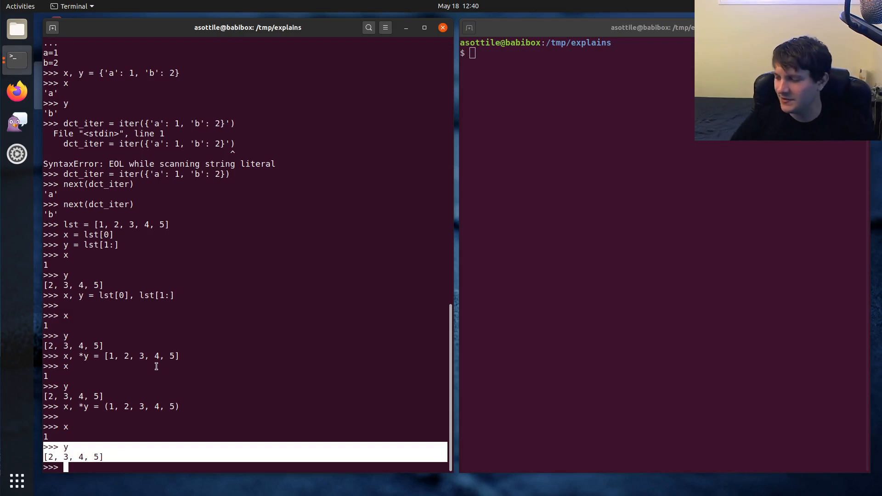
{"action": "mouse_move", "coordinate": [179, 309]}
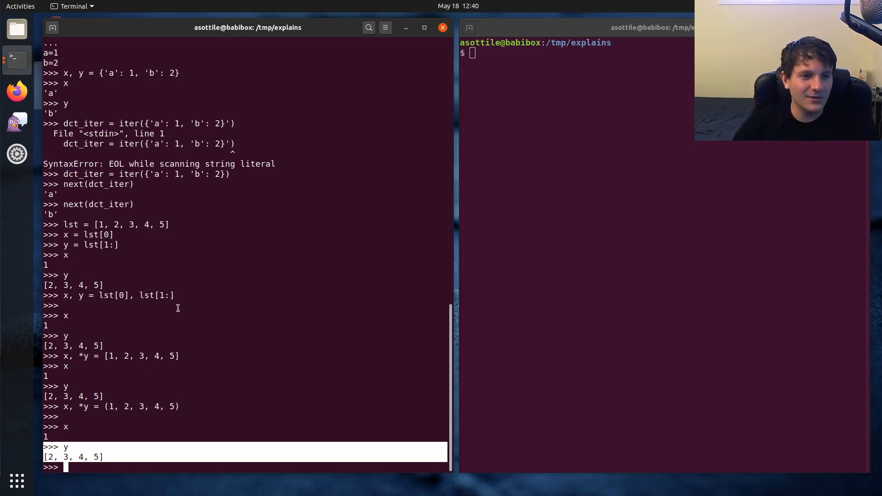
{"action": "mouse_move", "coordinate": [168, 262]}
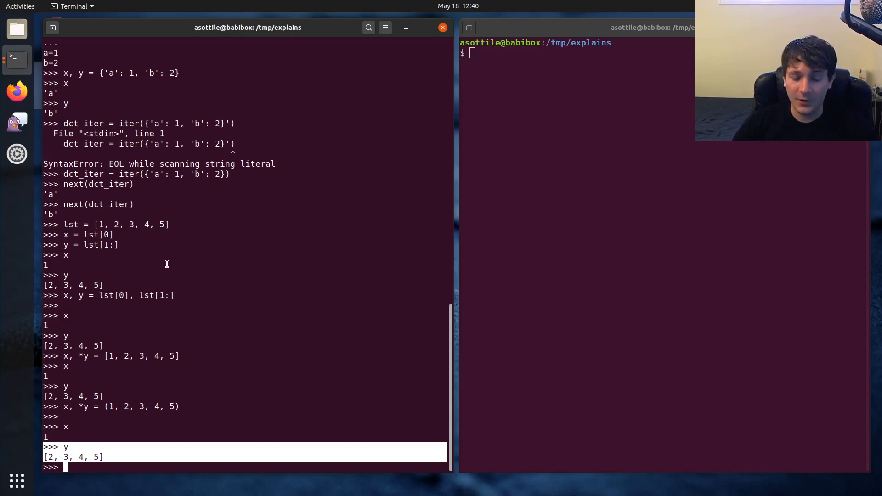
{"action": "mouse_move", "coordinate": [186, 189]}
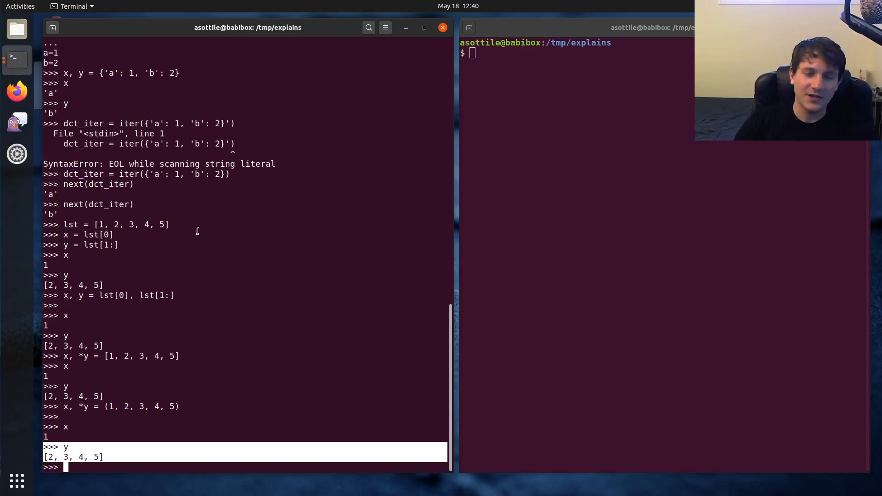
{"action": "mouse_move", "coordinate": [535, 230]}
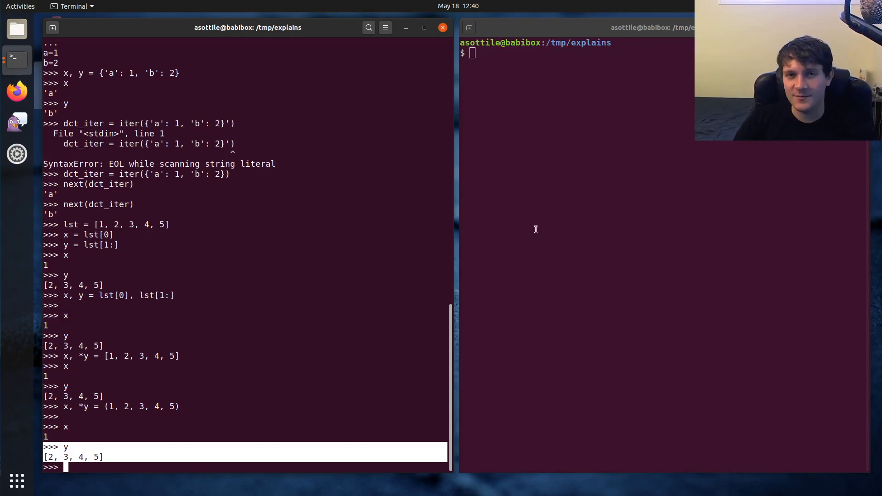